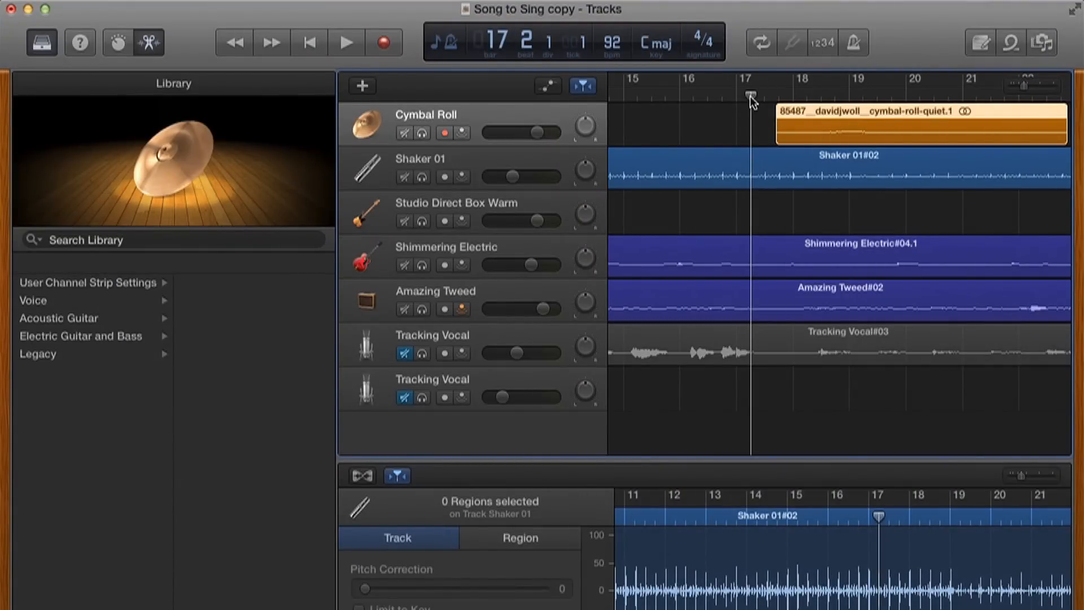
Add a Drummer track named Liverpool with two Rock drummer regions at the song start.
{"action": "scroll", "scroll_direction": "right", "scroll_amount": 3}
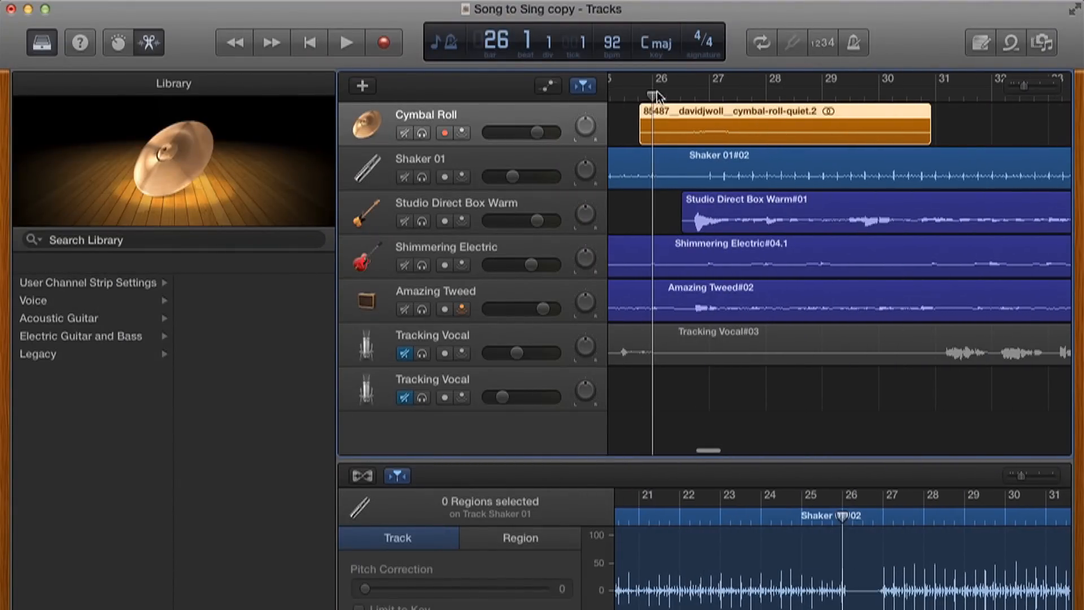
{"action": "left_click", "coordinate": [346, 42]}
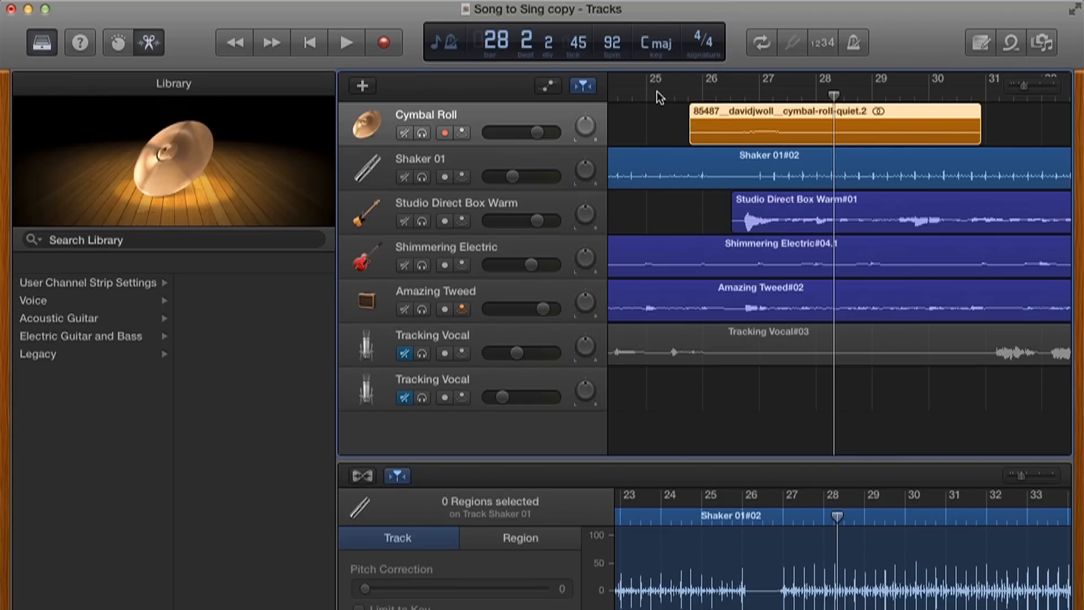
{"action": "left_click", "coordinate": [361, 86]}
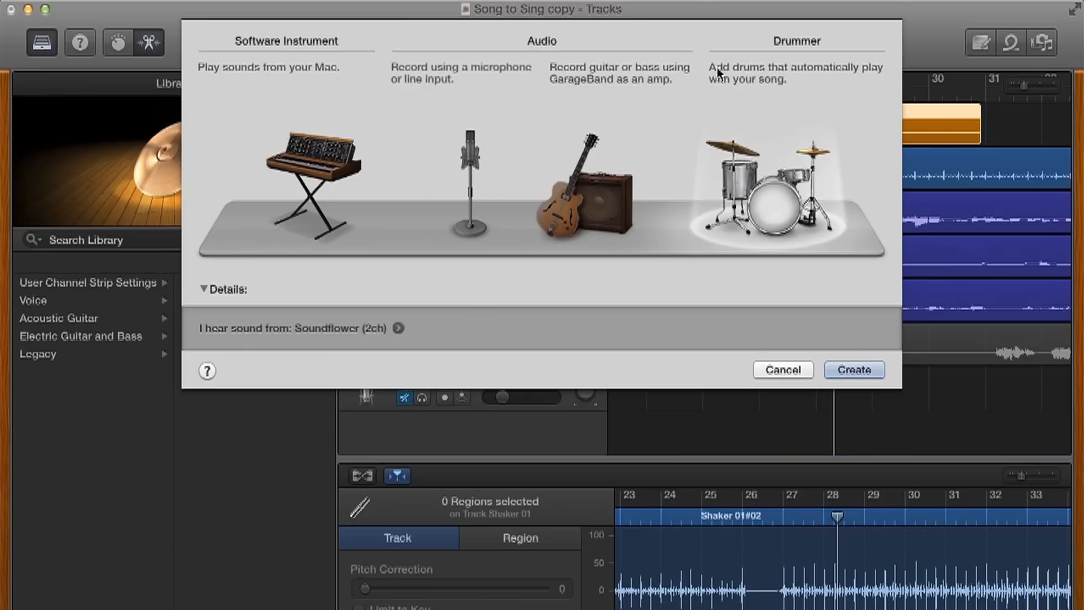
{"action": "mouse_move", "coordinate": [769, 200]}
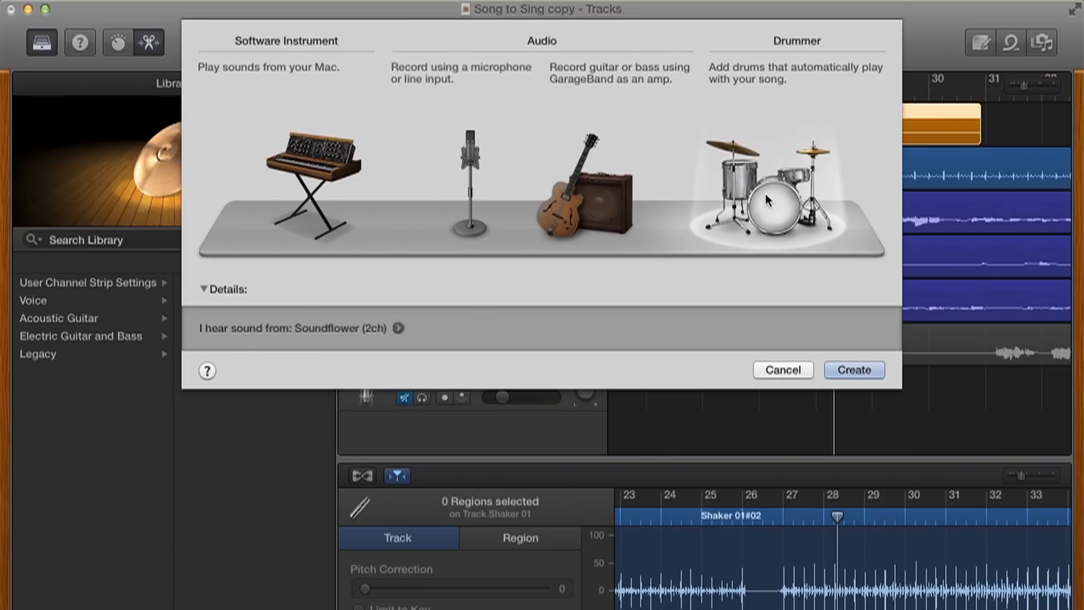
{"action": "mouse_move", "coordinate": [779, 194]}
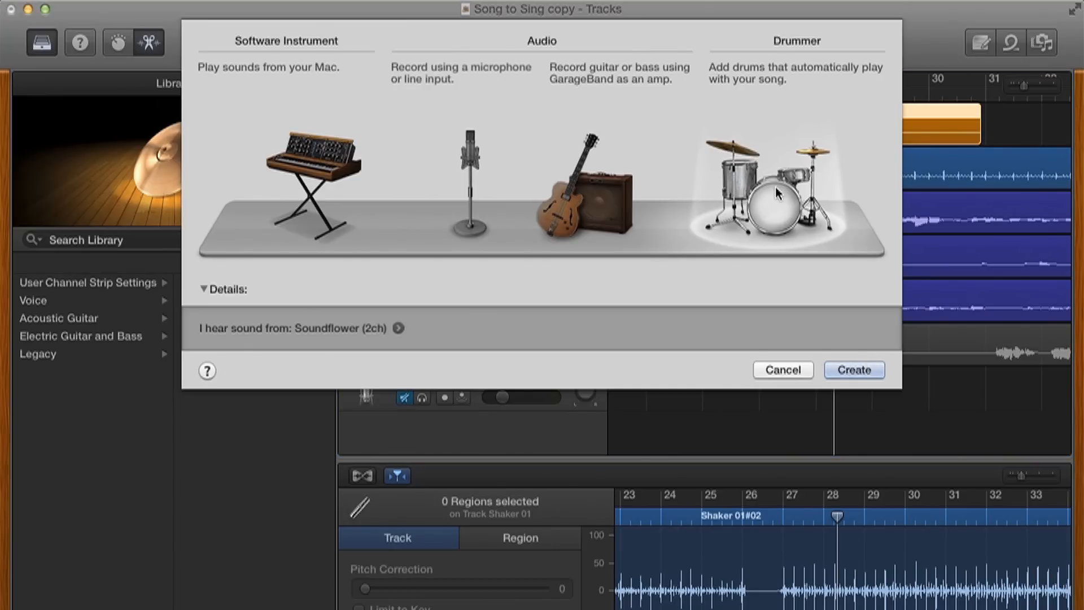
{"action": "left_click", "coordinate": [854, 370]}
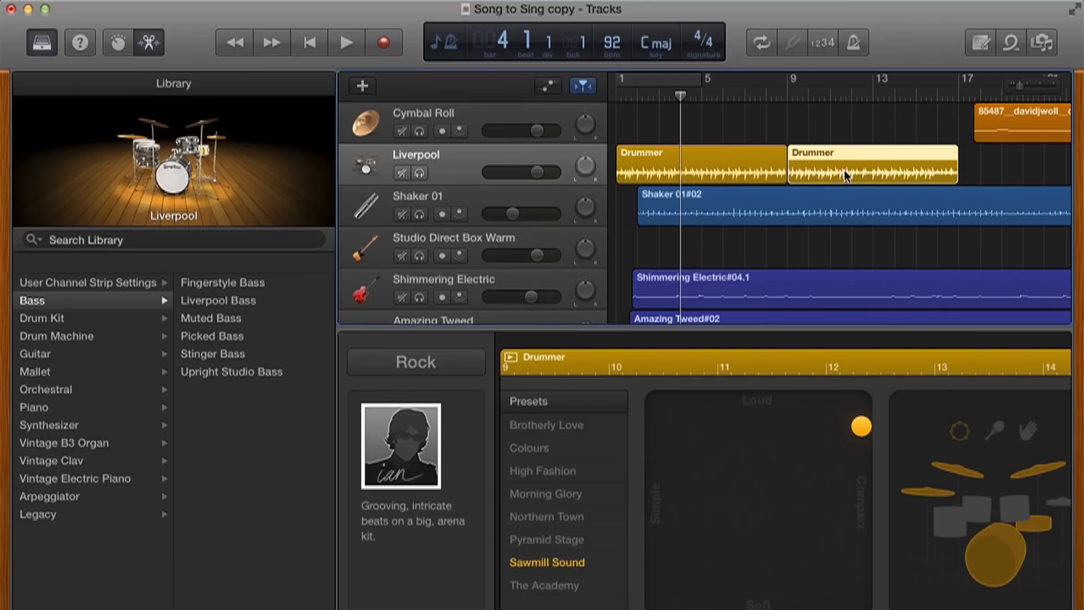
Apply the Morning Glory preset to the bar-27 Drummer region and audition it from bar 26.
{"action": "left_click", "coordinate": [699, 164]}
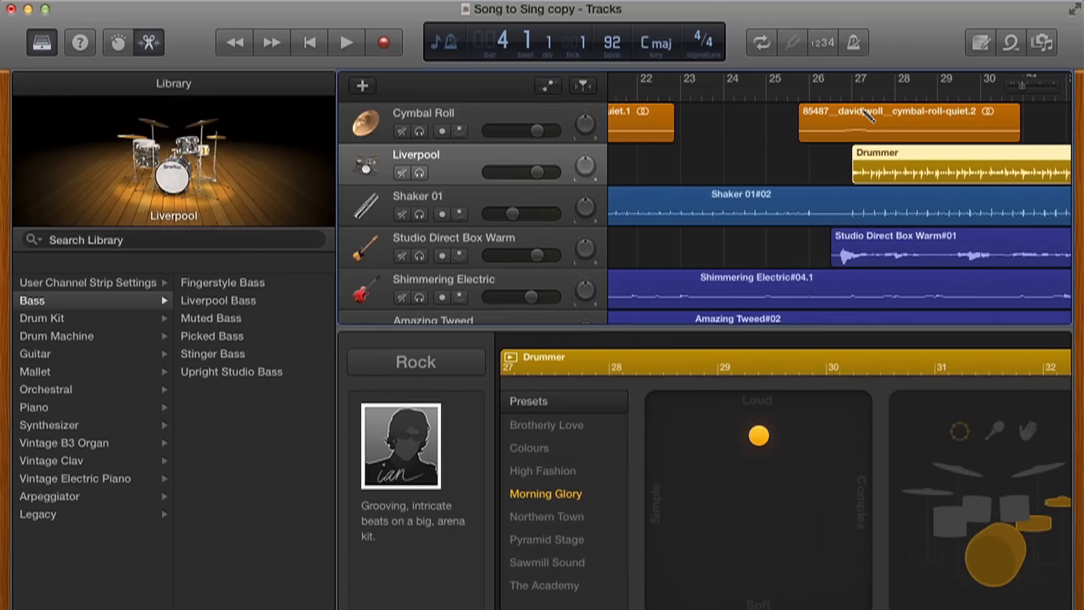
{"action": "left_click", "coordinate": [811, 96]}
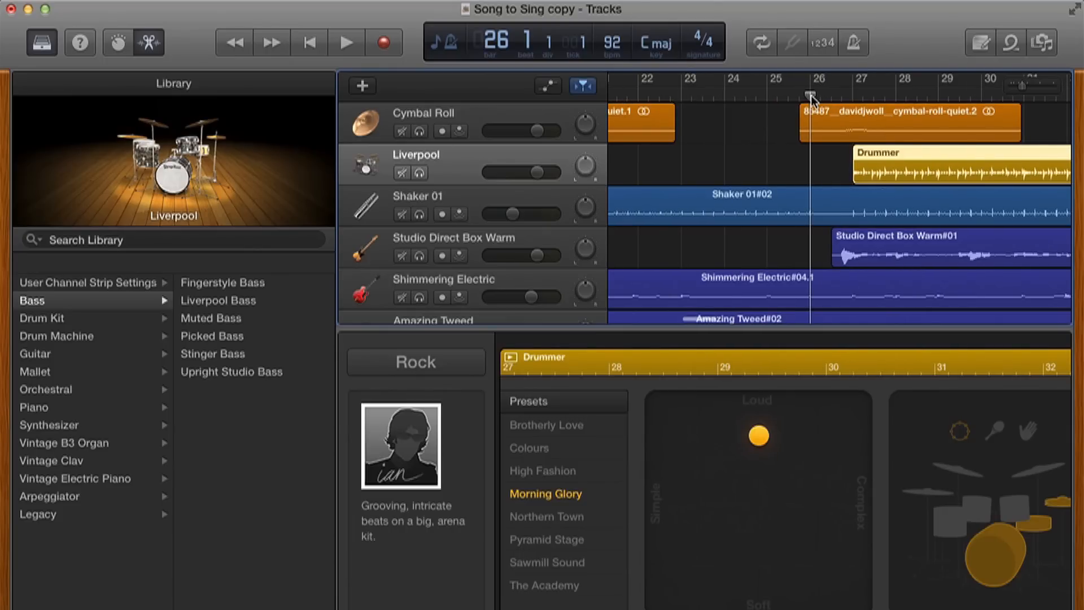
{"action": "left_click", "coordinate": [346, 42]}
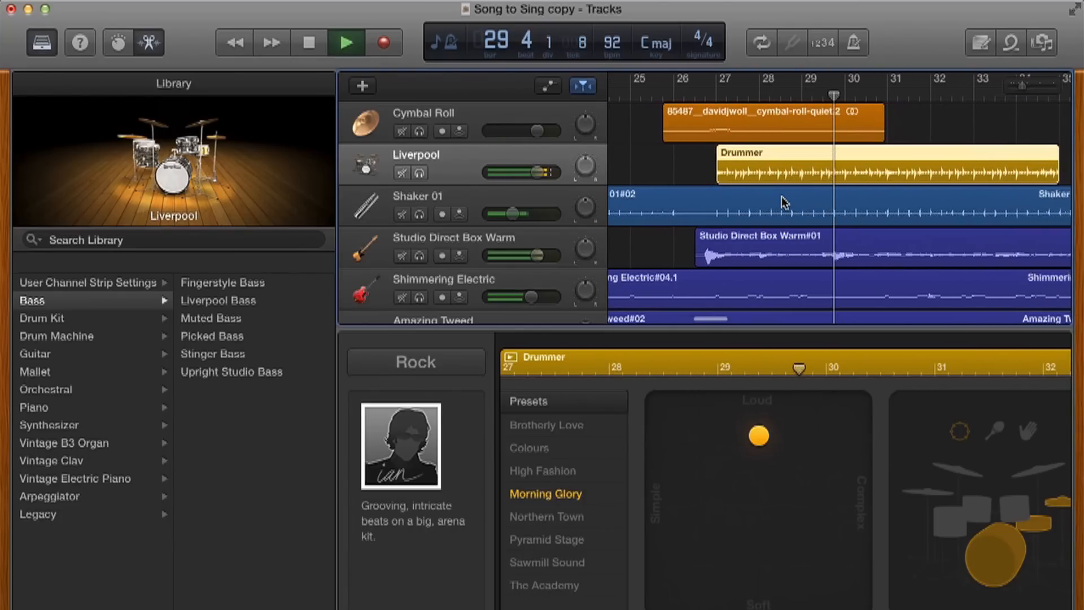
{"action": "left_click", "coordinate": [346, 42]}
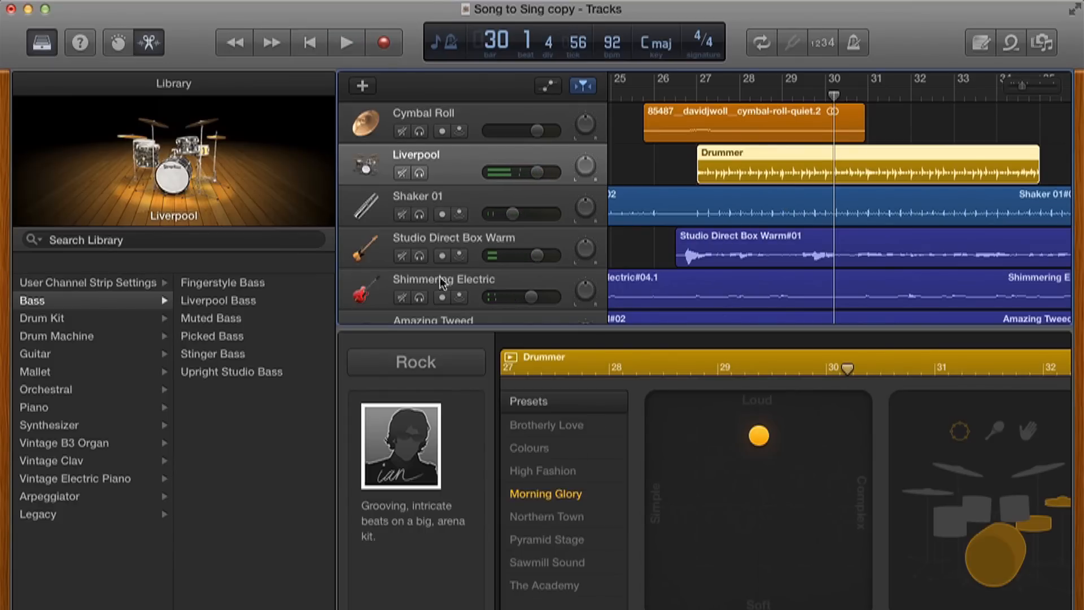
{"action": "left_click", "coordinate": [42, 318]}
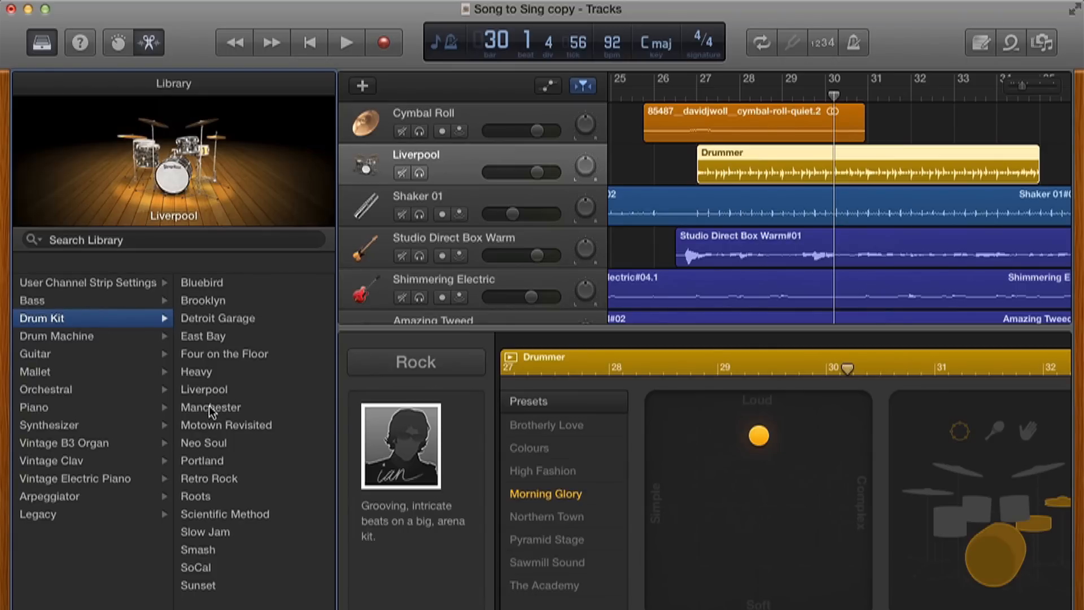
Load the Manchester drum kit onto the drummer track and play it back from bar 26.
{"action": "left_click", "coordinate": [211, 407]}
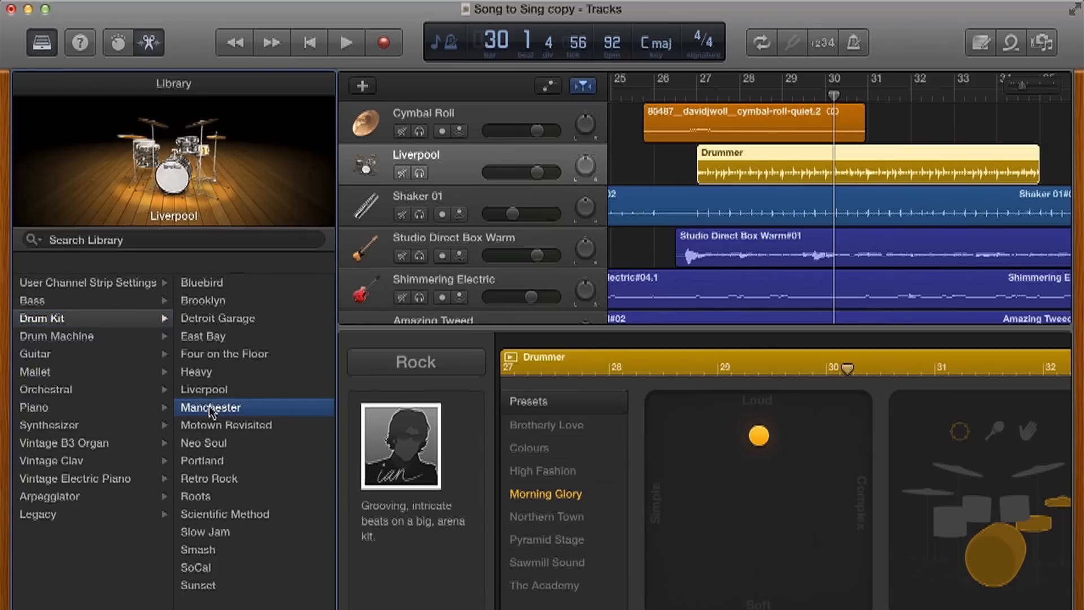
{"action": "left_click", "coordinate": [211, 406]}
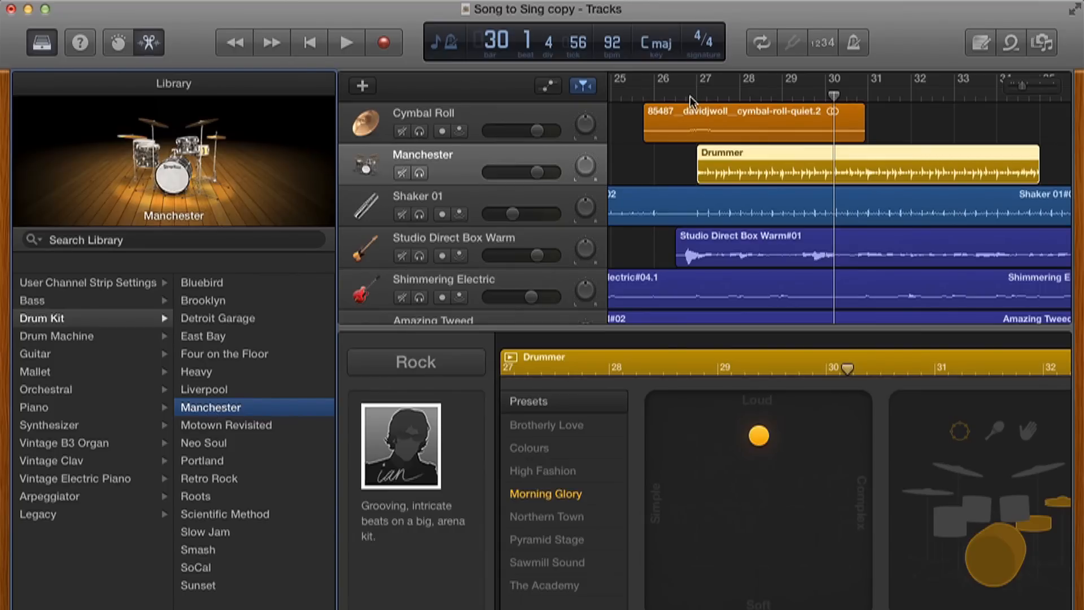
{"action": "left_click", "coordinate": [346, 42]}
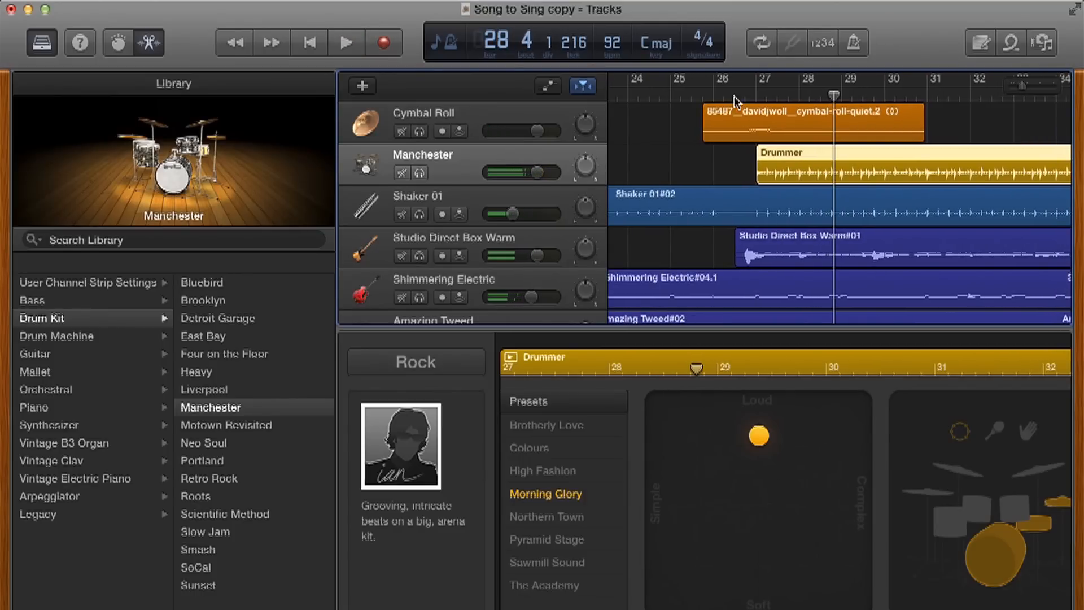
{"action": "left_click", "coordinate": [734, 95]}
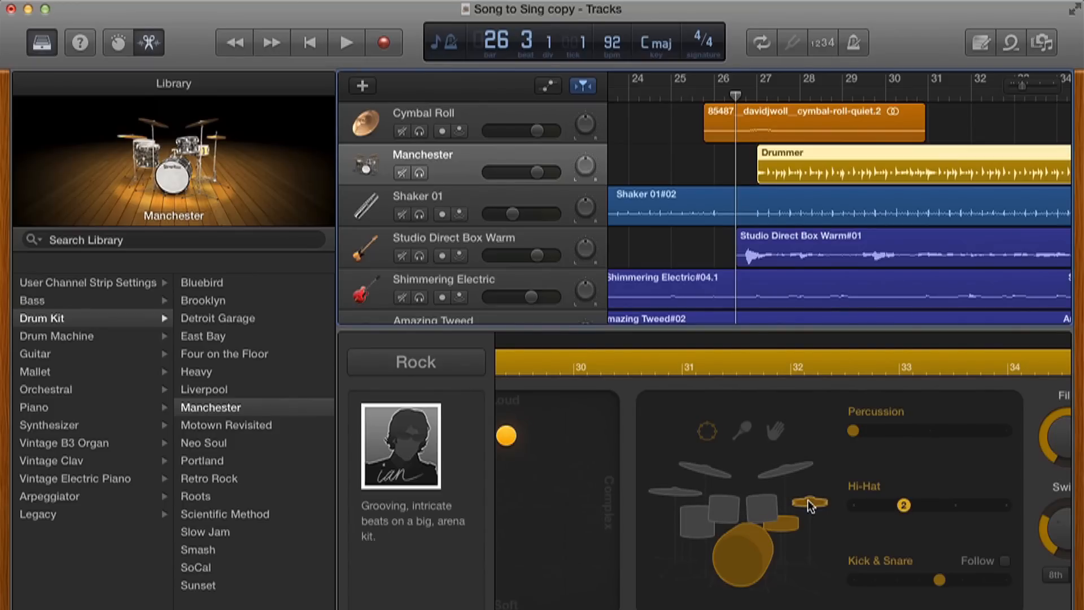
{"action": "mouse_move", "coordinate": [700, 477]}
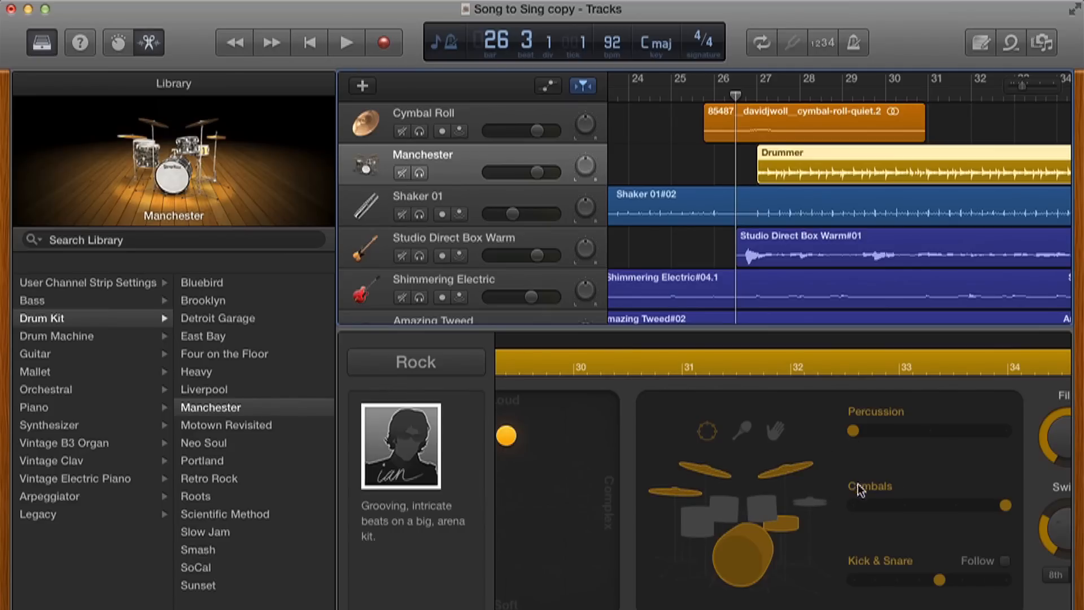
{"action": "mouse_move", "coordinate": [806, 505]}
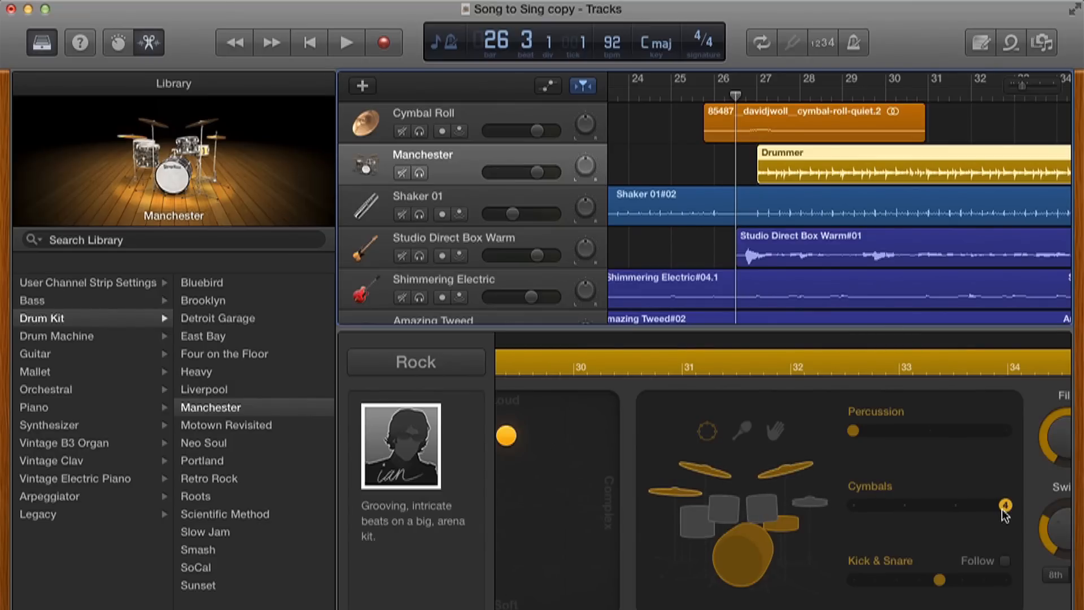
Set the Manchester kit's cymbals level to the middle and audition from bar 26.
{"action": "left_click", "coordinate": [345, 43]}
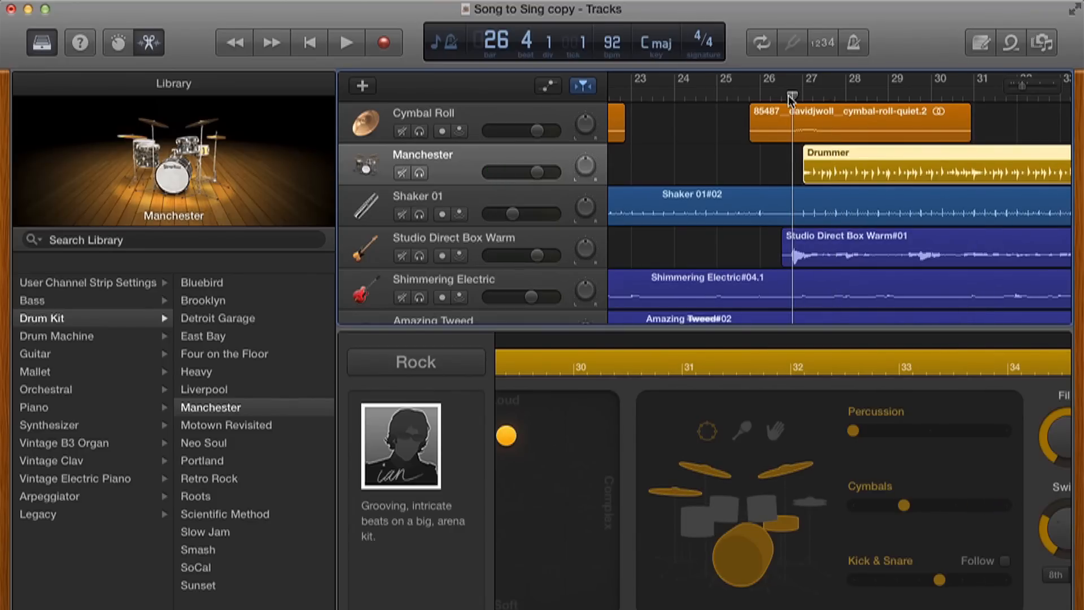
{"action": "left_click", "coordinate": [346, 42]}
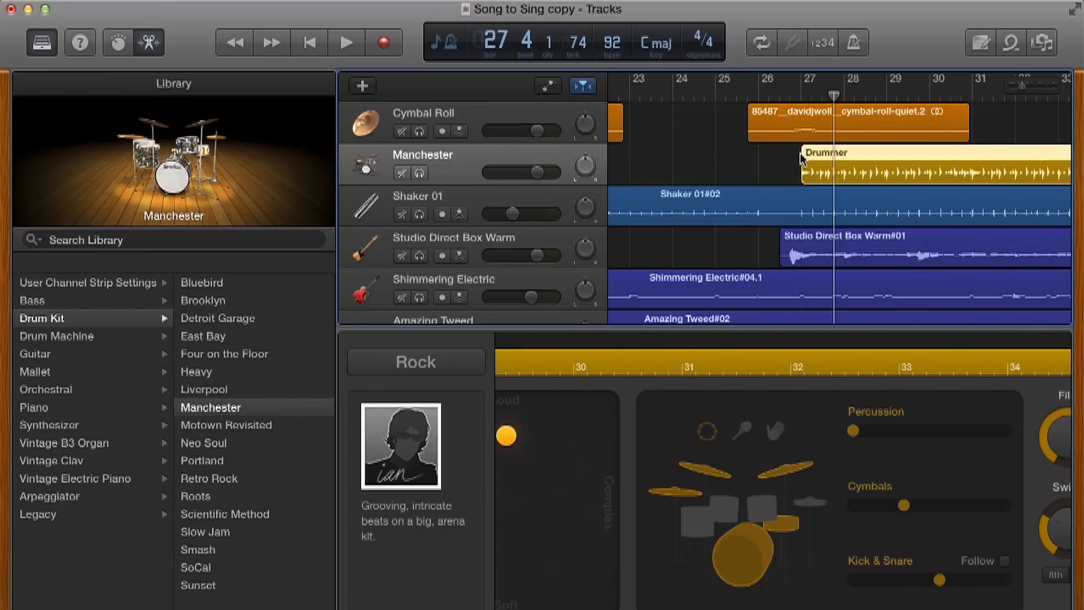
{"action": "mouse_move", "coordinate": [943, 574]}
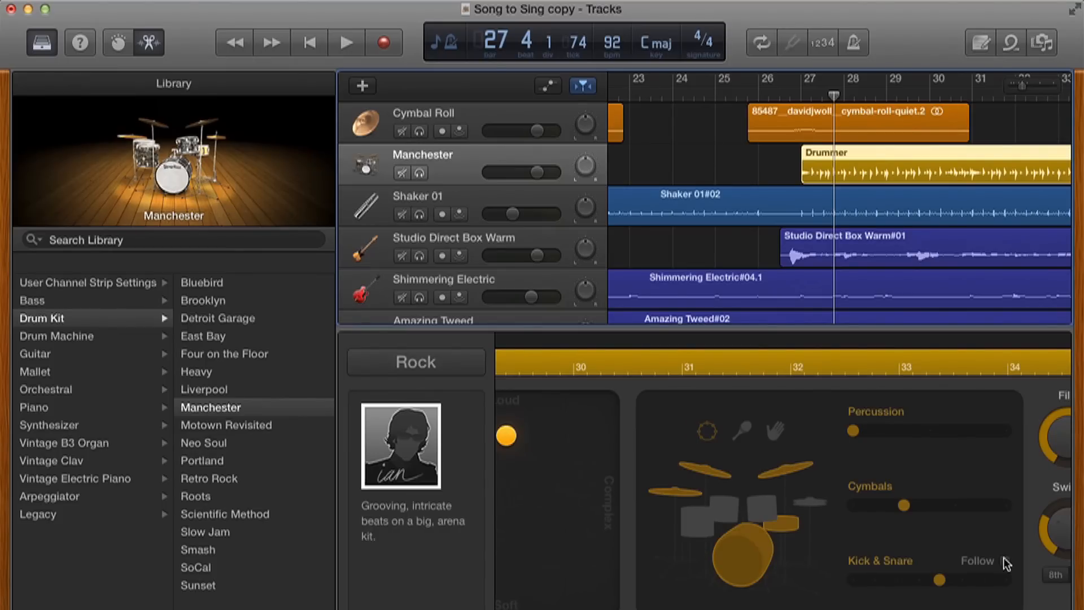
{"action": "mouse_move", "coordinate": [901, 269]}
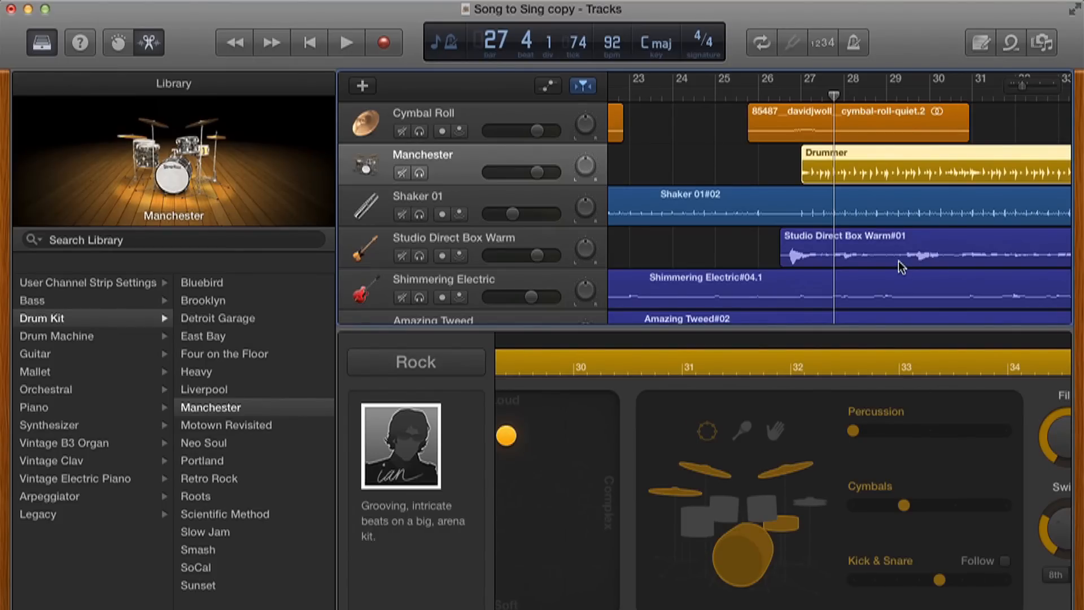
{"action": "mouse_move", "coordinate": [1007, 569]}
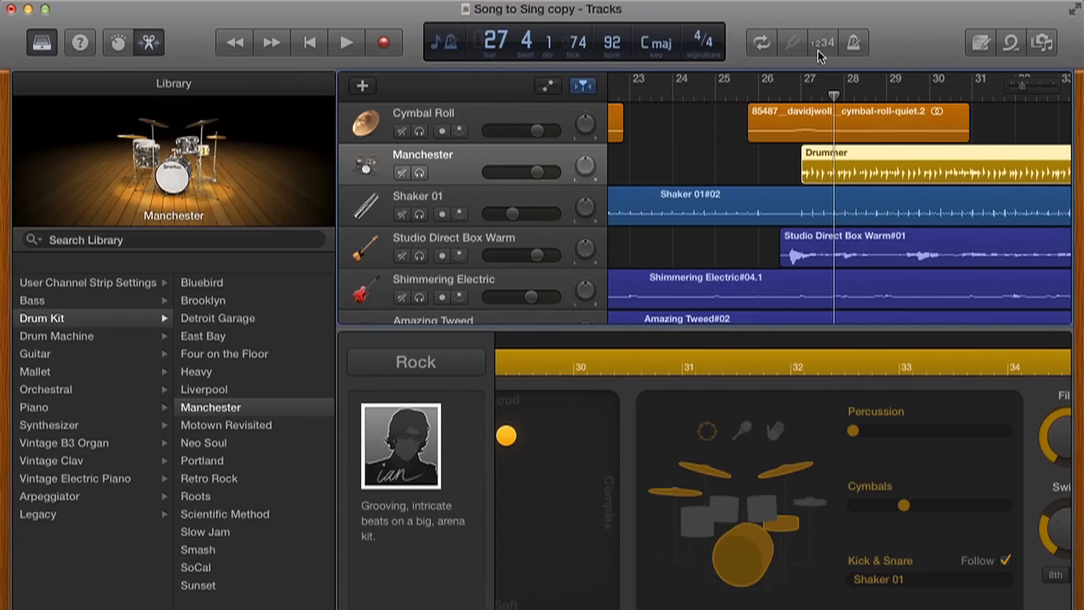
Return the playhead to bar 26 and scroll to show bars 21–31 and the Drummer region.
{"action": "left_click", "coordinate": [790, 95]}
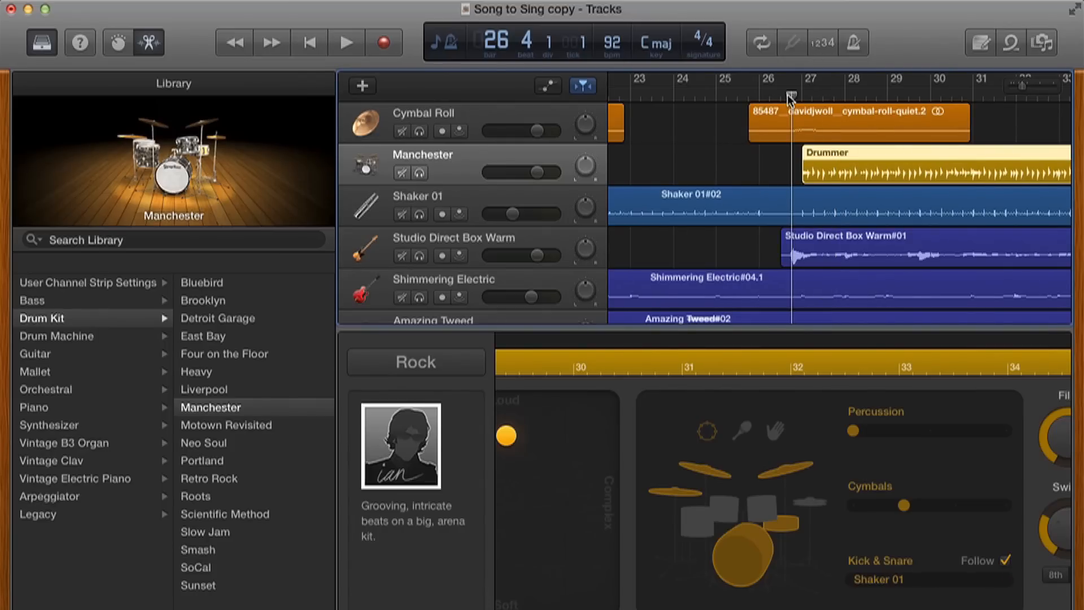
{"action": "left_click", "coordinate": [346, 43]}
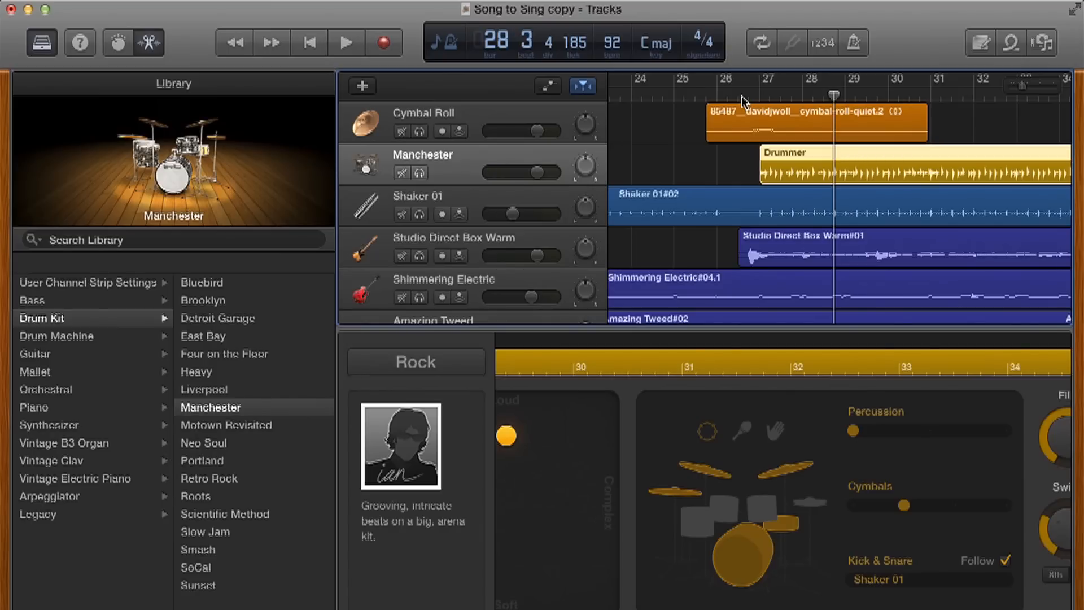
{"action": "mouse_move", "coordinate": [787, 170]}
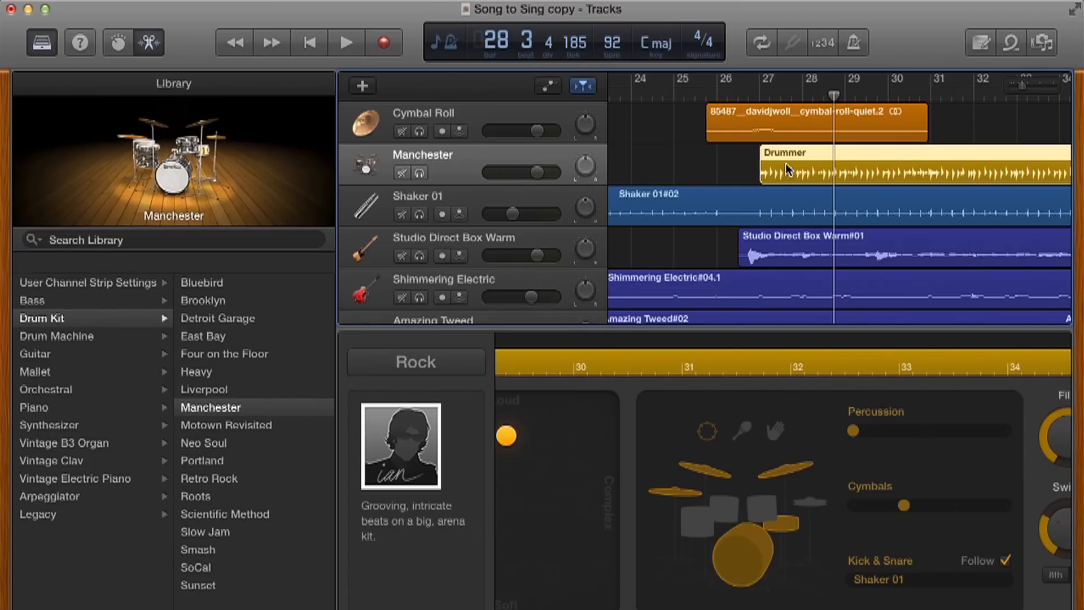
{"action": "left_click", "coordinate": [743, 95]}
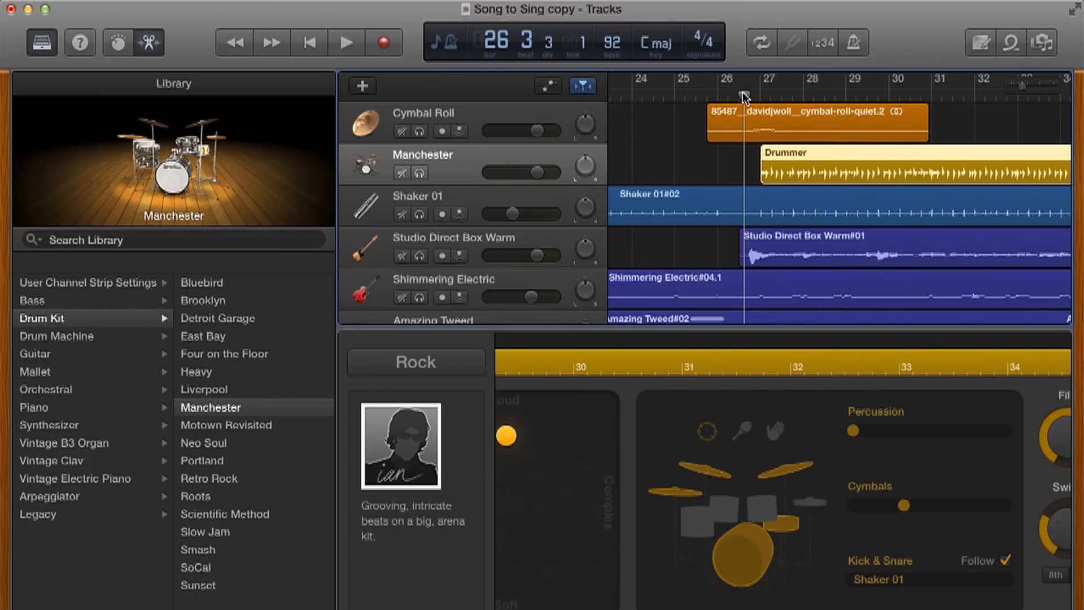
{"action": "scroll", "scroll_direction": "left", "scroll_amount": 3}
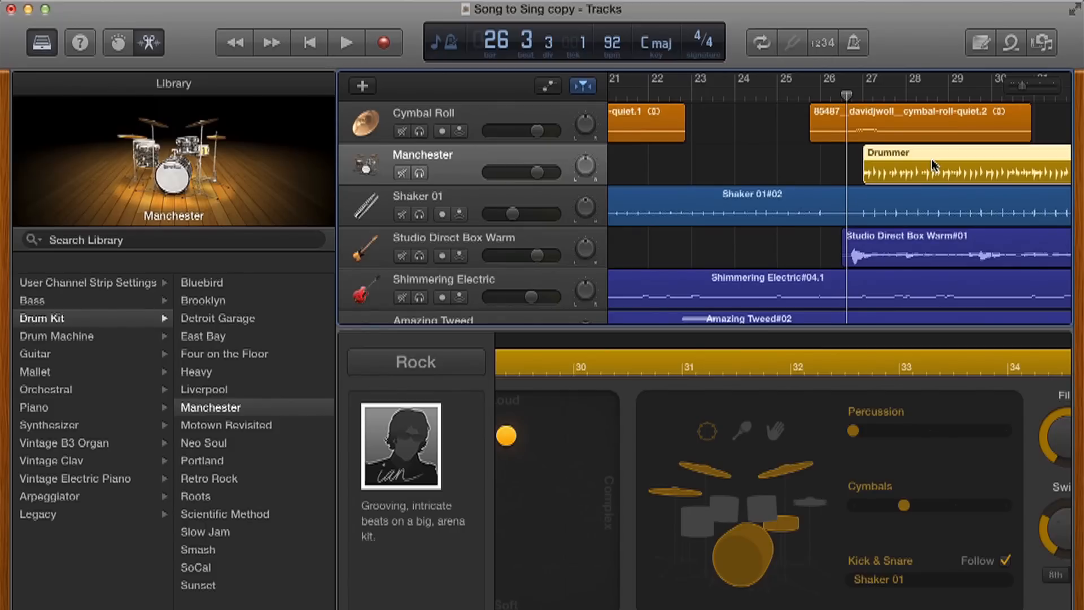
{"action": "mouse_move", "coordinate": [672, 438]}
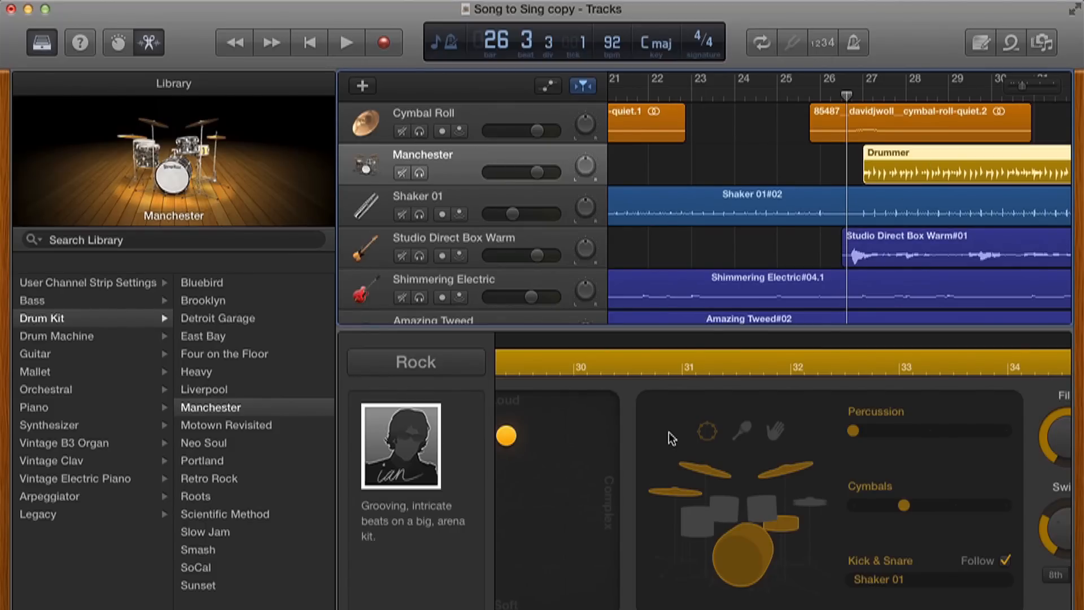
{"action": "mouse_move", "coordinate": [574, 441]}
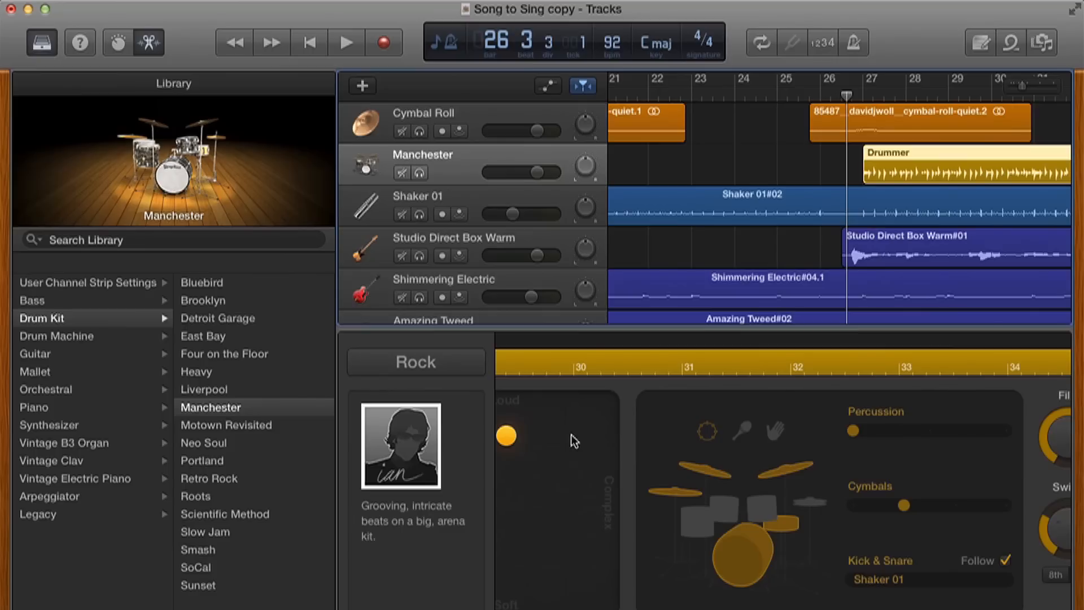
{"action": "mouse_move", "coordinate": [509, 439]}
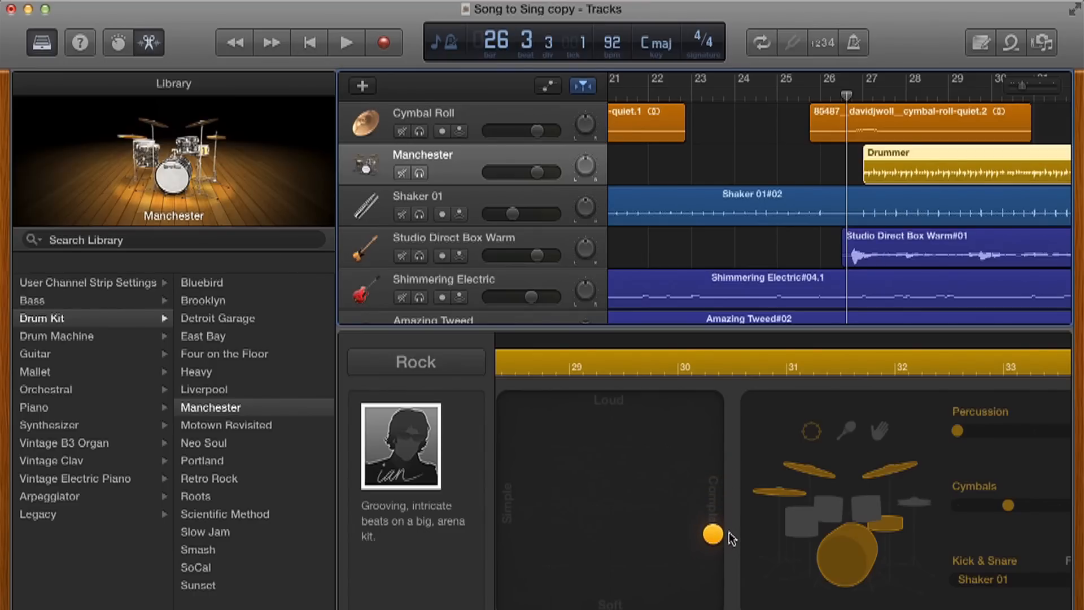
{"action": "mouse_move", "coordinate": [857, 127]}
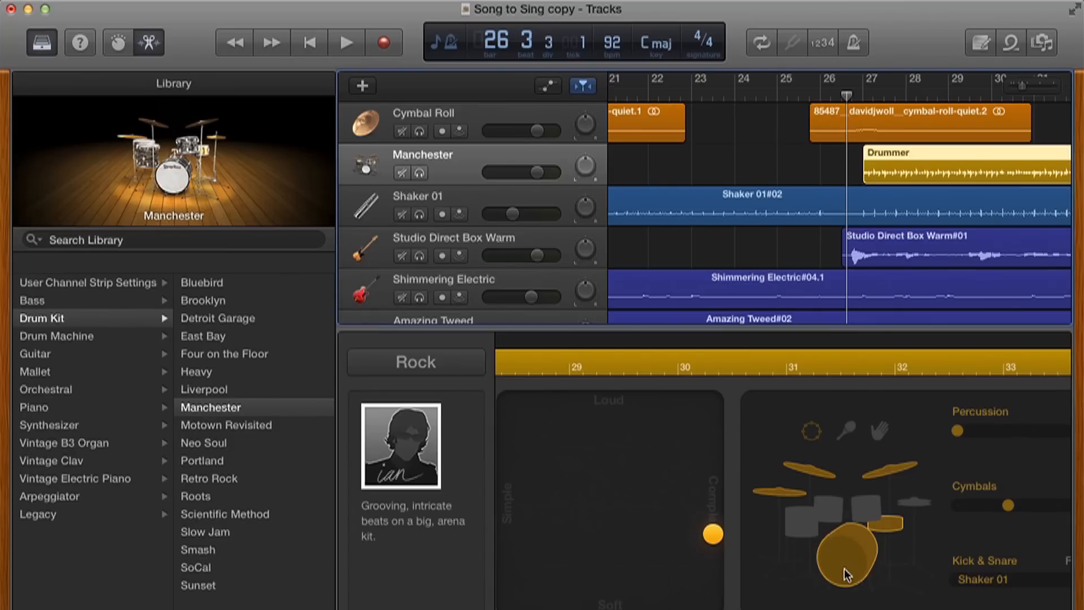
{"action": "mouse_move", "coordinate": [861, 557]}
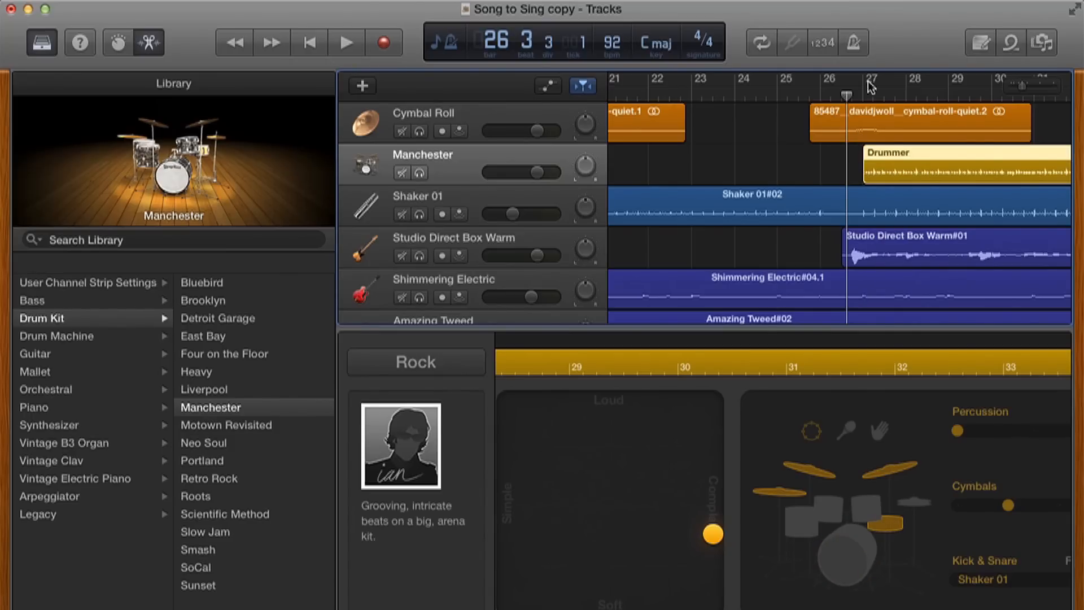
Re-add the kick, set cymbals to 2, and preview the complex pattern from bar 26.
{"action": "left_click", "coordinate": [346, 42]}
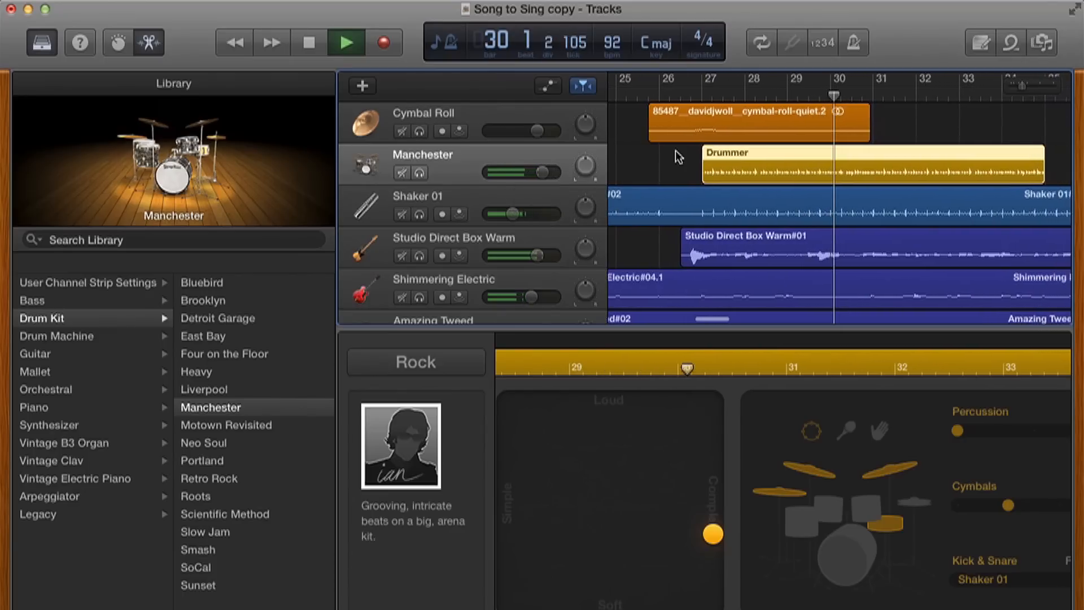
{"action": "left_click", "coordinate": [679, 95]}
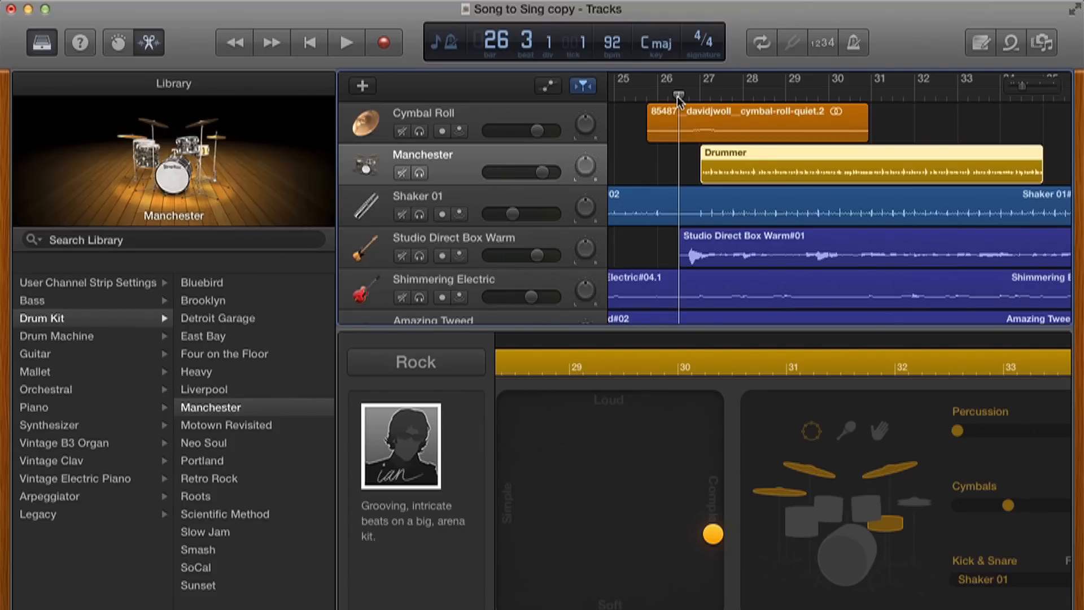
{"action": "mouse_move", "coordinate": [676, 548]}
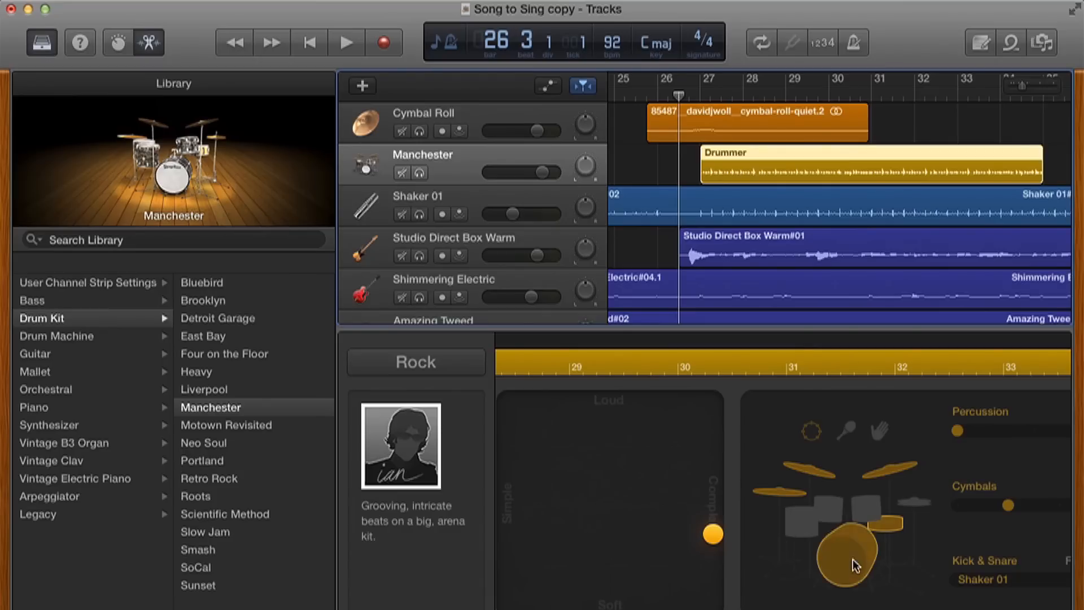
{"action": "left_click", "coordinate": [690, 96]}
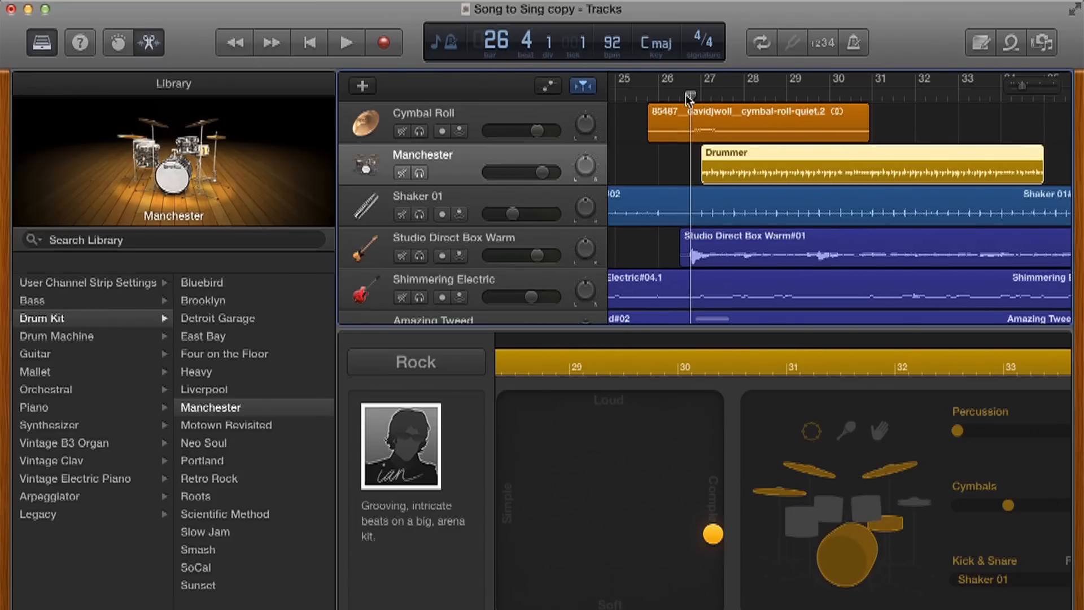
{"action": "left_click", "coordinate": [345, 42]}
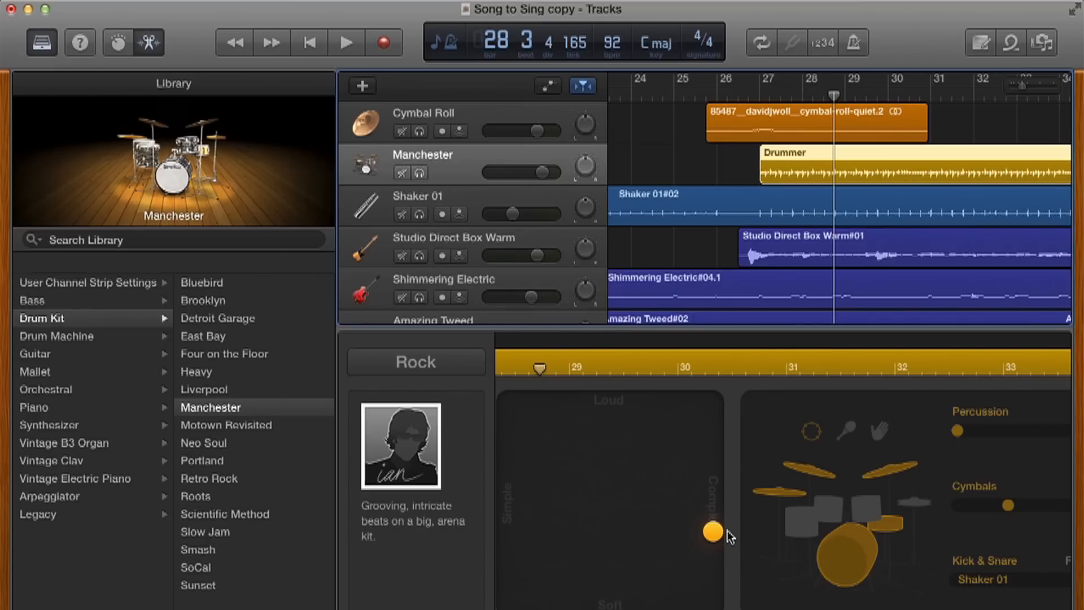
{"action": "mouse_move", "coordinate": [761, 196]}
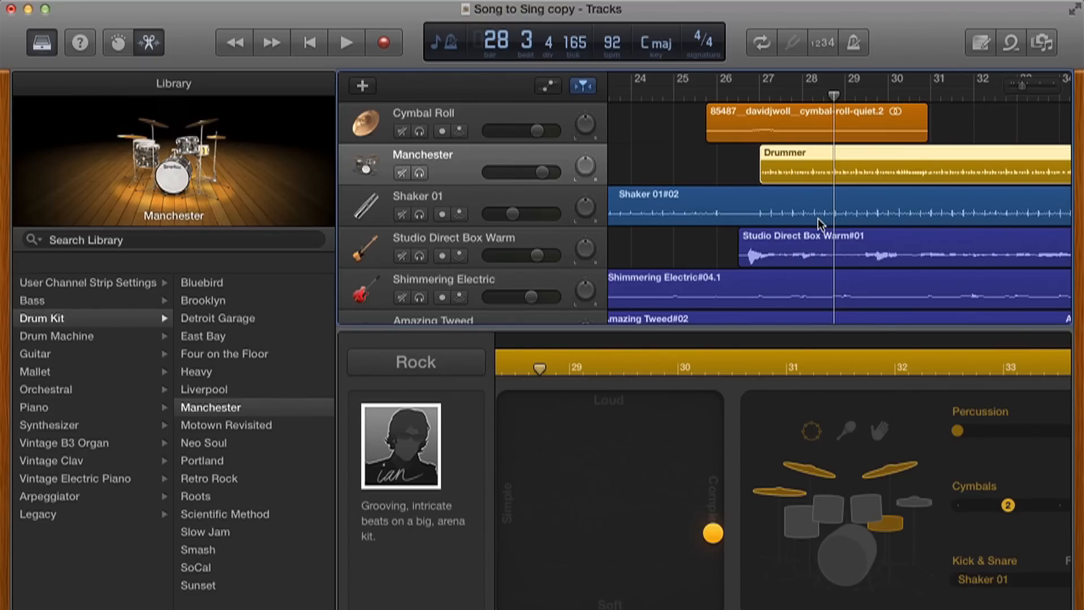
{"action": "left_click", "coordinate": [752, 88]}
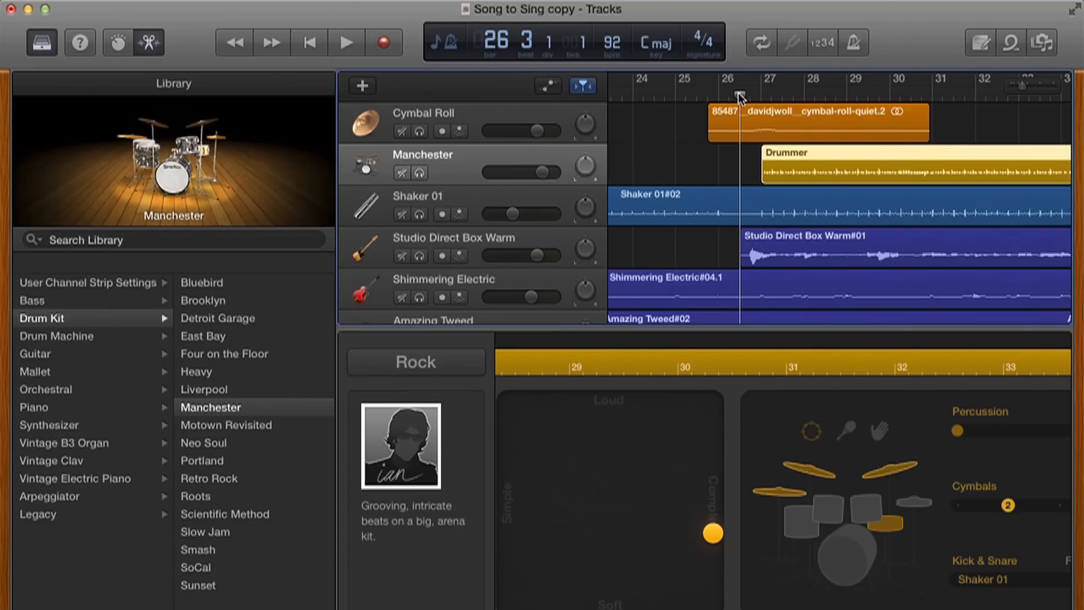
{"action": "left_click", "coordinate": [361, 86]}
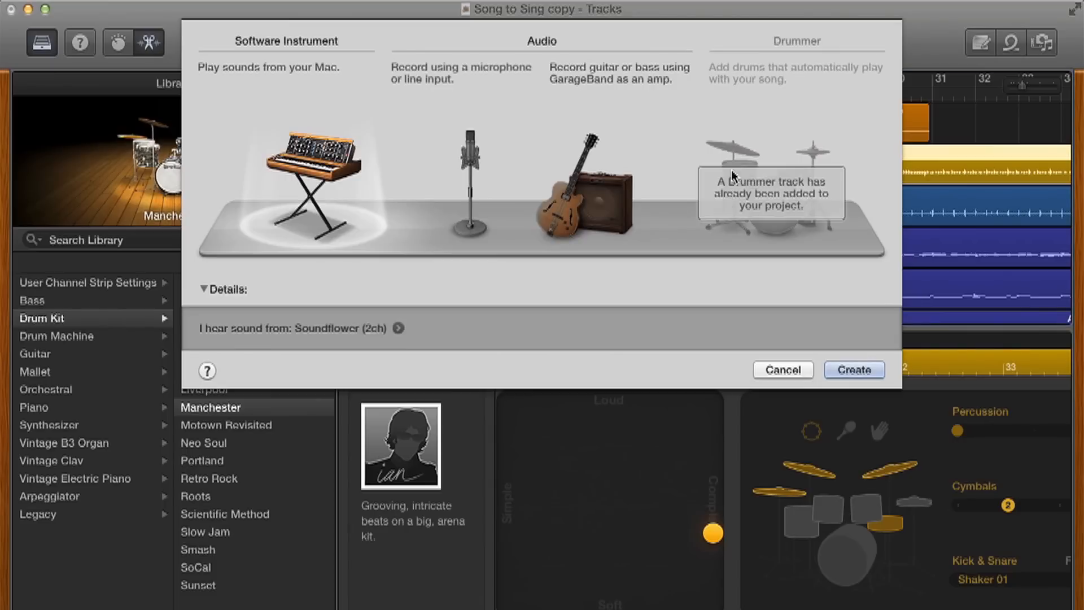
{"action": "mouse_move", "coordinate": [774, 203]}
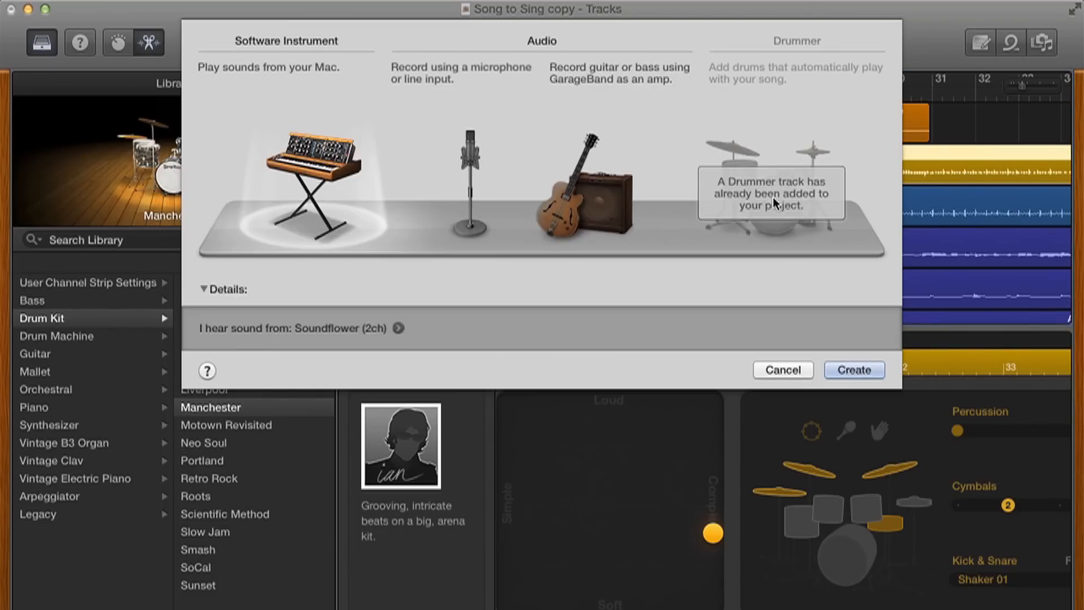
{"action": "mouse_move", "coordinate": [295, 170]}
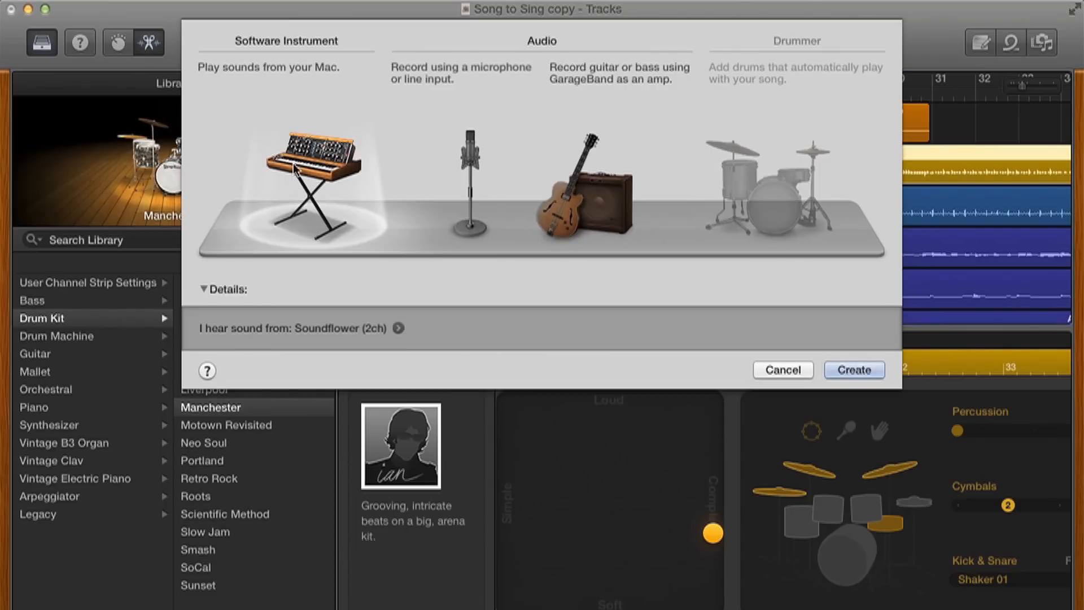
{"action": "mouse_move", "coordinate": [312, 166]}
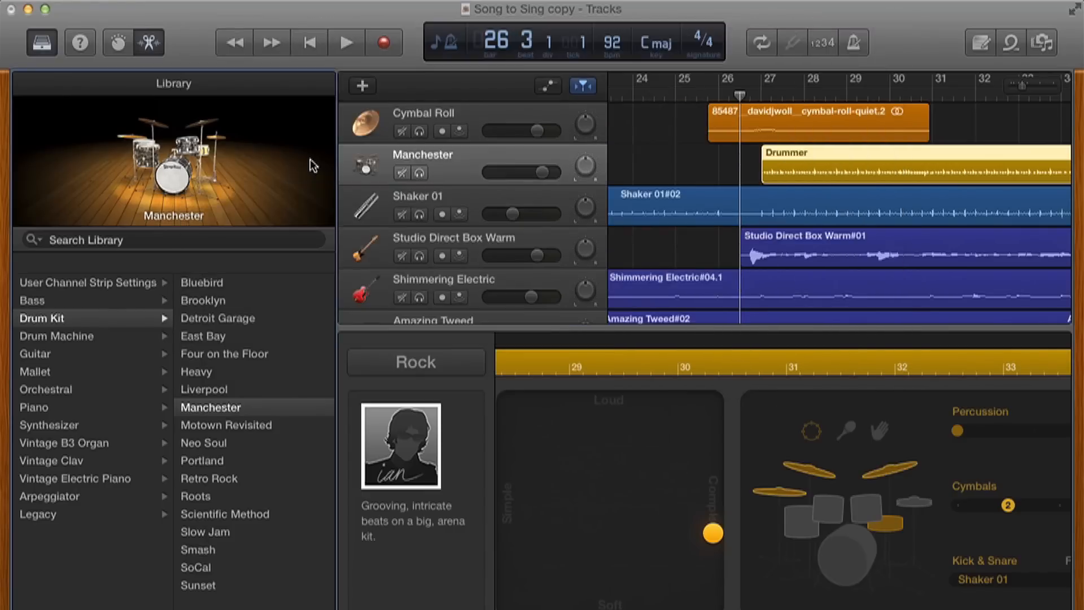
Create a software instrument track loaded with the Motown Revisited drum kit.
{"action": "left_click", "coordinate": [75, 478]}
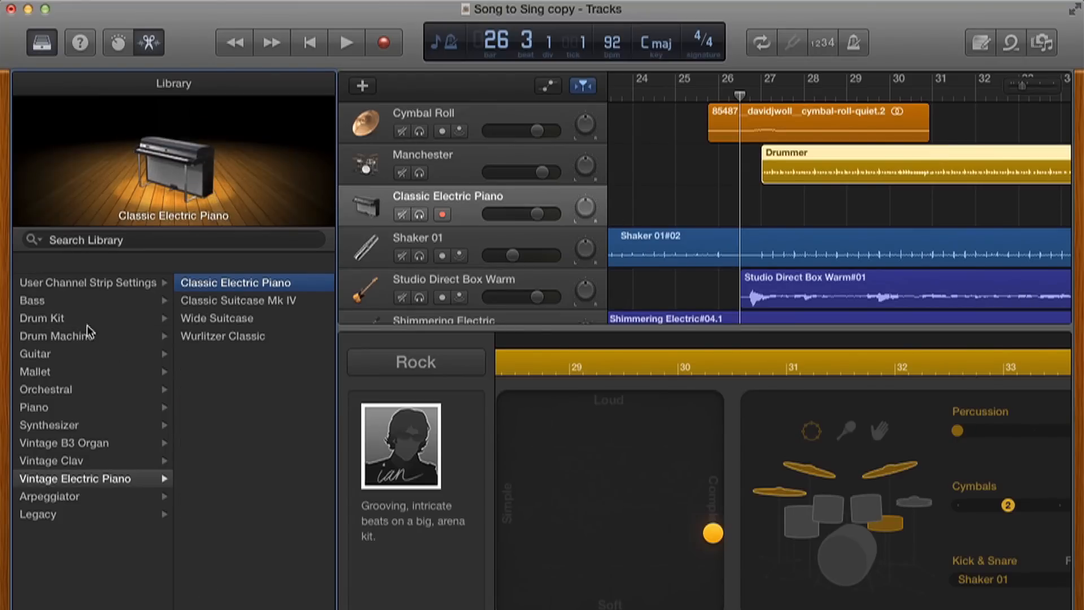
{"action": "left_click", "coordinate": [56, 318]}
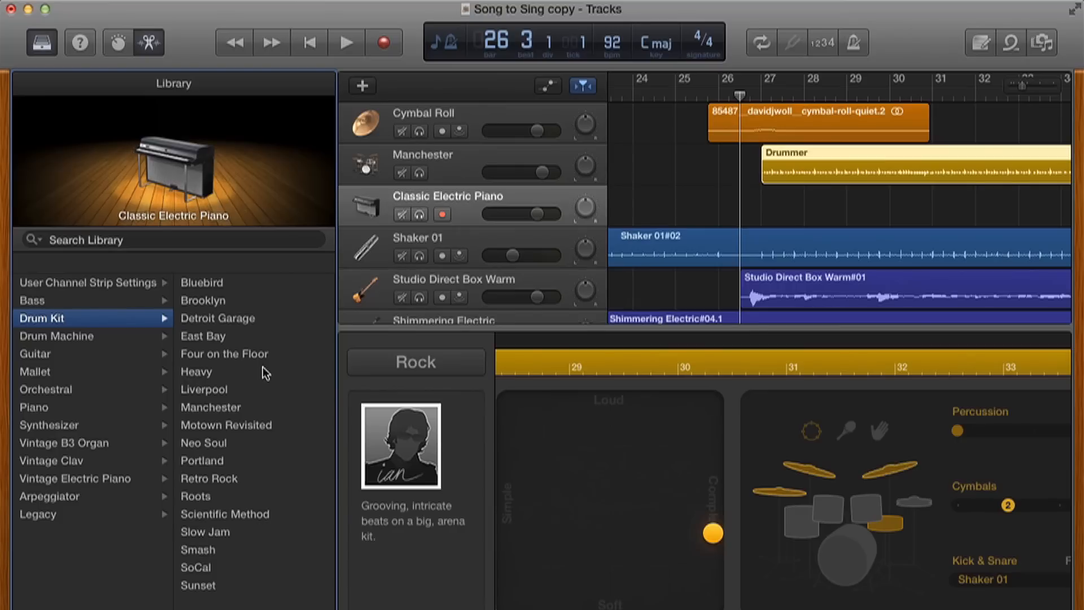
{"action": "mouse_move", "coordinate": [450, 204]}
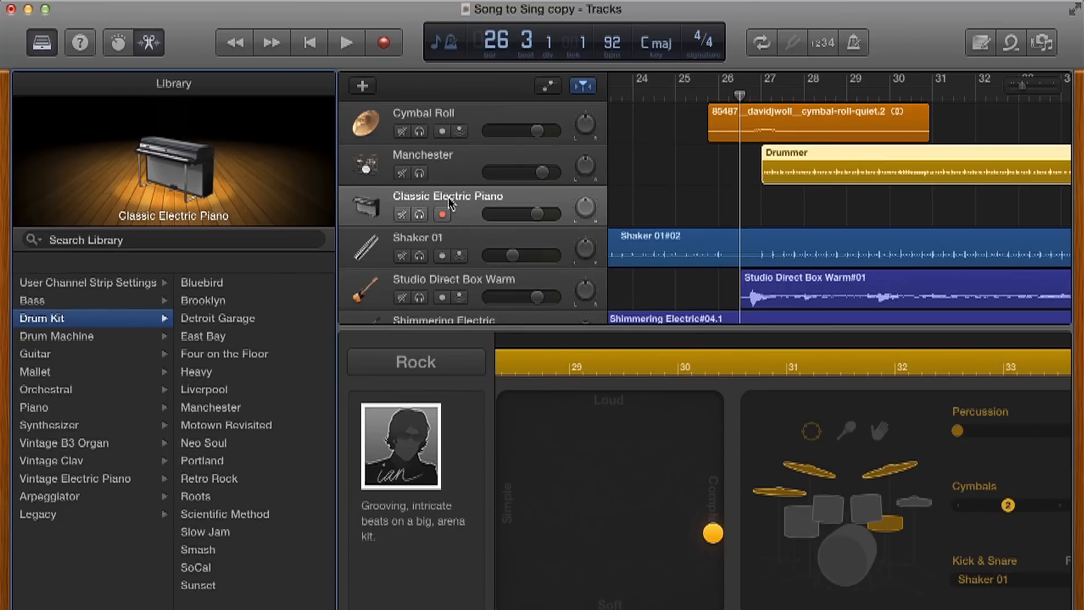
{"action": "mouse_move", "coordinate": [242, 434]}
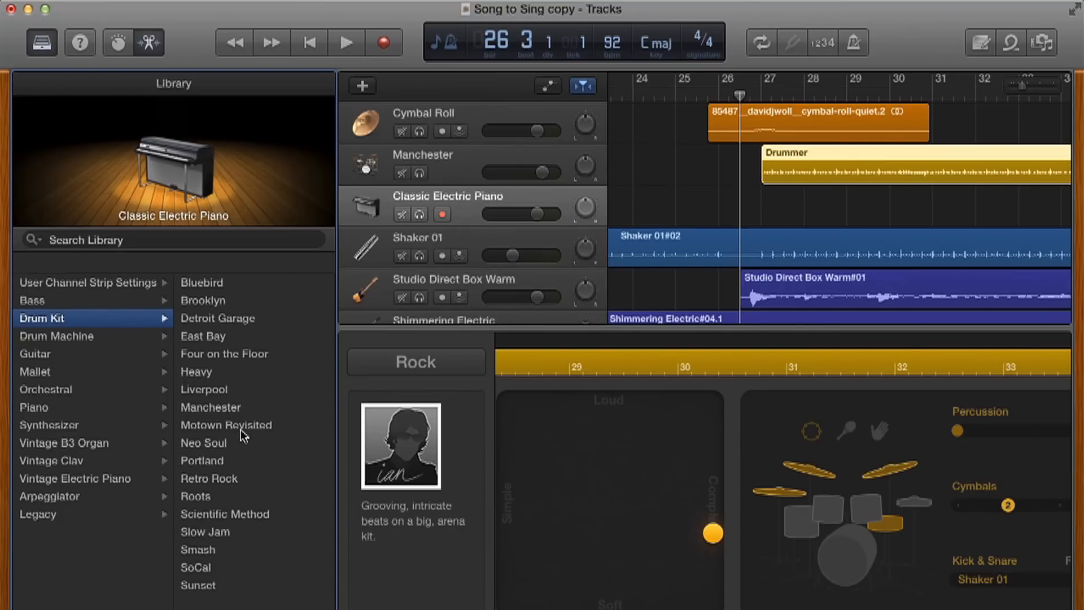
{"action": "mouse_move", "coordinate": [247, 296]}
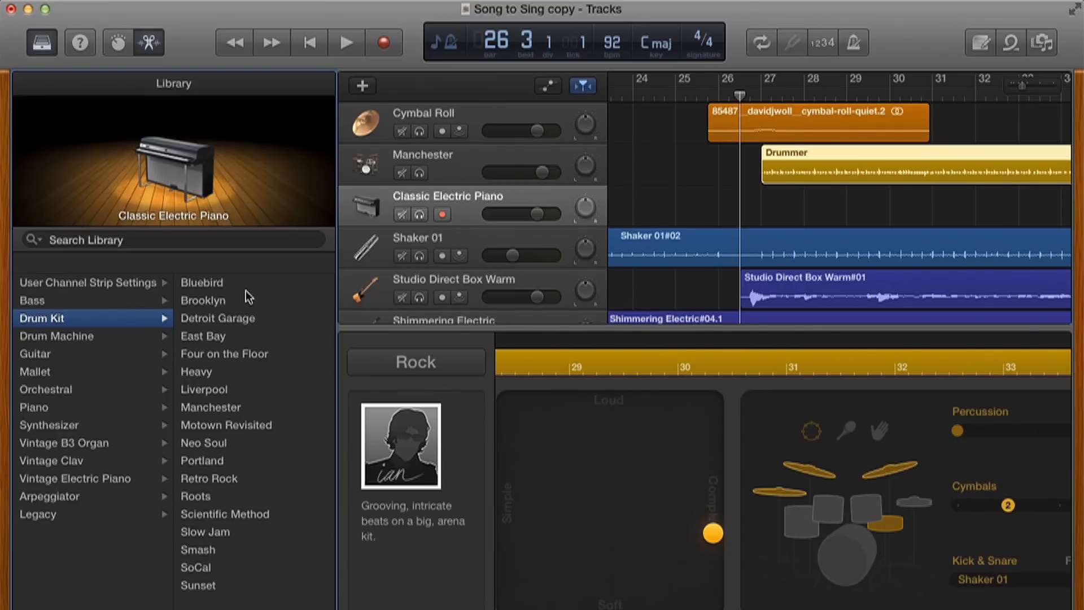
{"action": "mouse_move", "coordinate": [249, 416]}
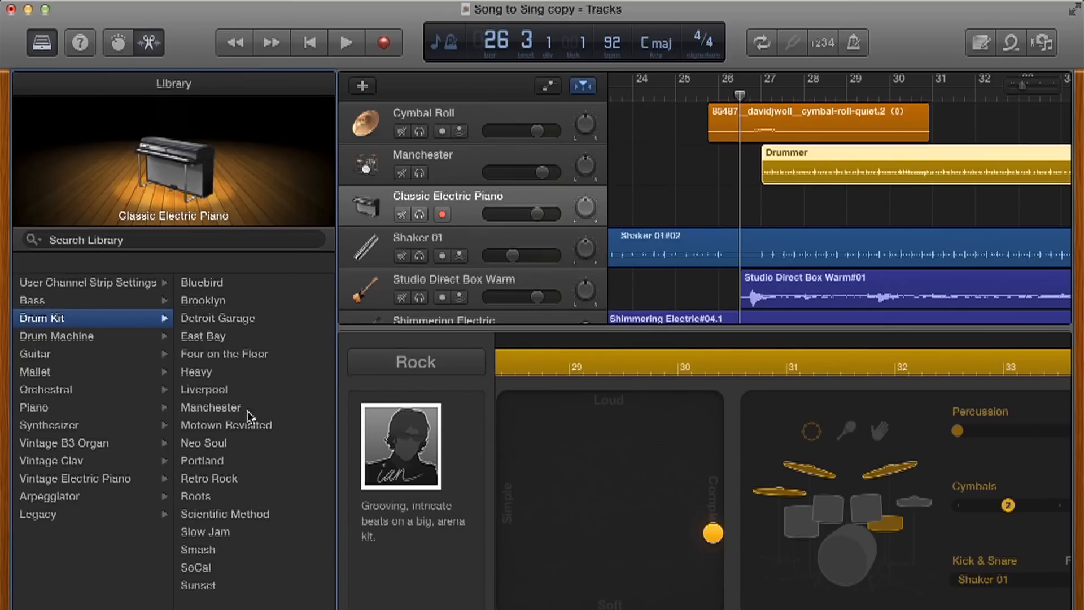
{"action": "mouse_move", "coordinate": [250, 422]}
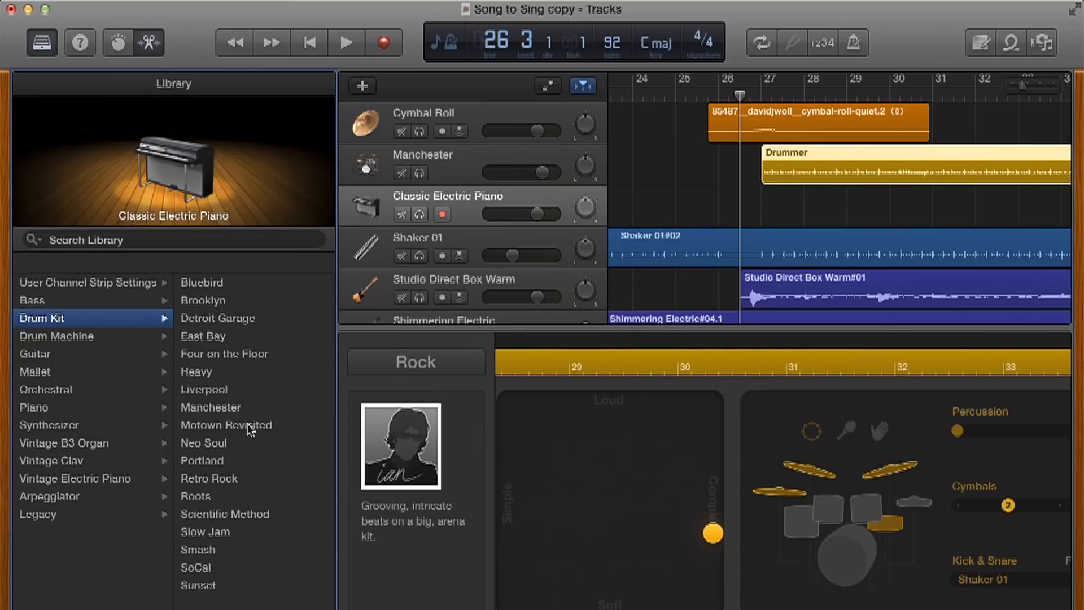
{"action": "left_click", "coordinate": [226, 425]}
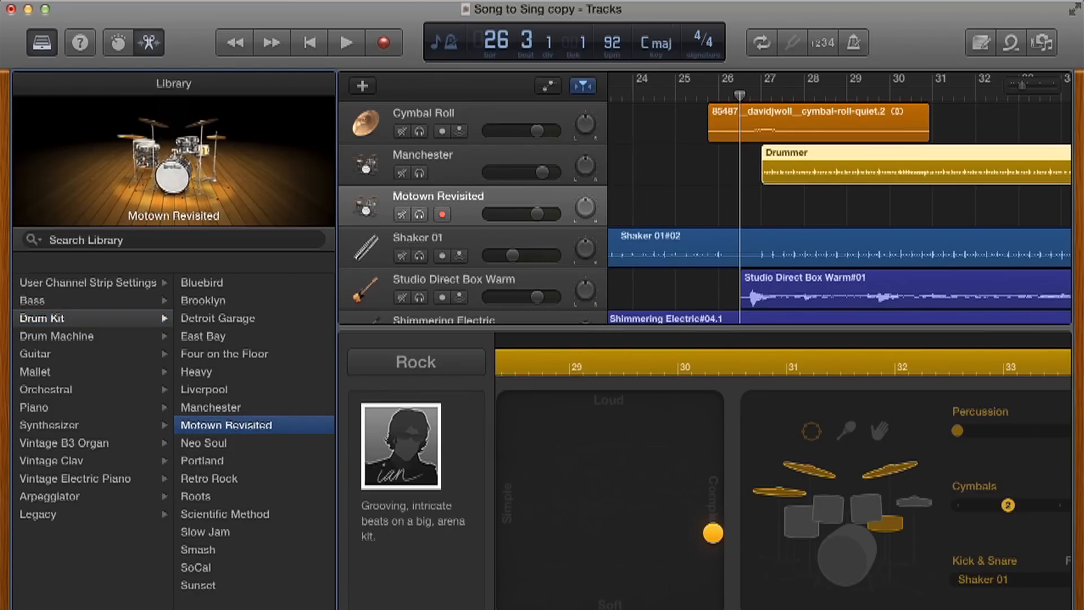
{"action": "mouse_move", "coordinate": [488, 88]}
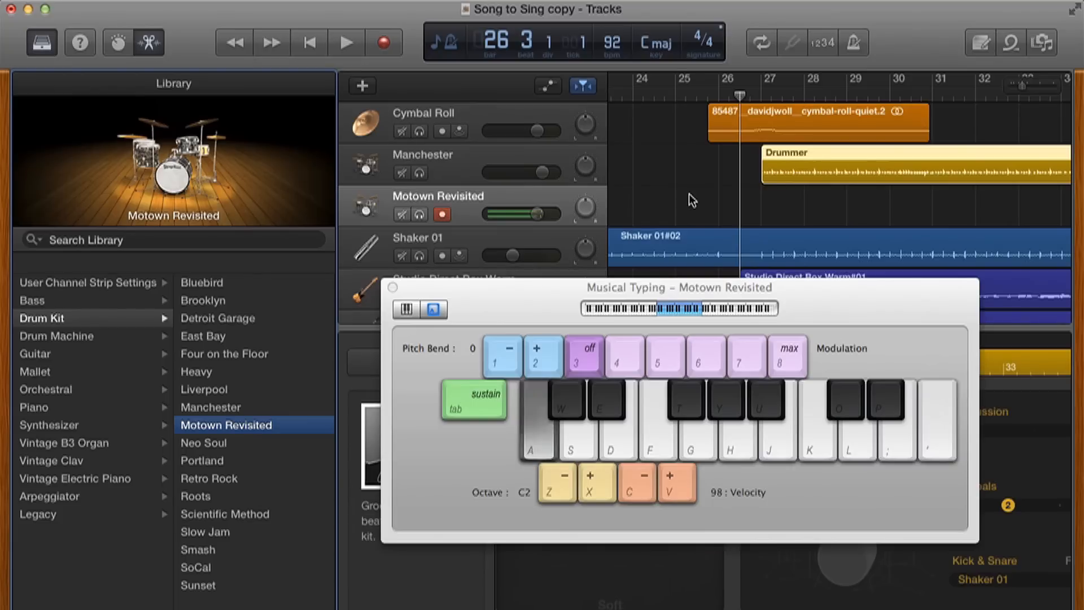
Record kick notes onto the Motown Revisited track from bar 27 with the metronome on.
{"action": "left_click", "coordinate": [557, 483]}
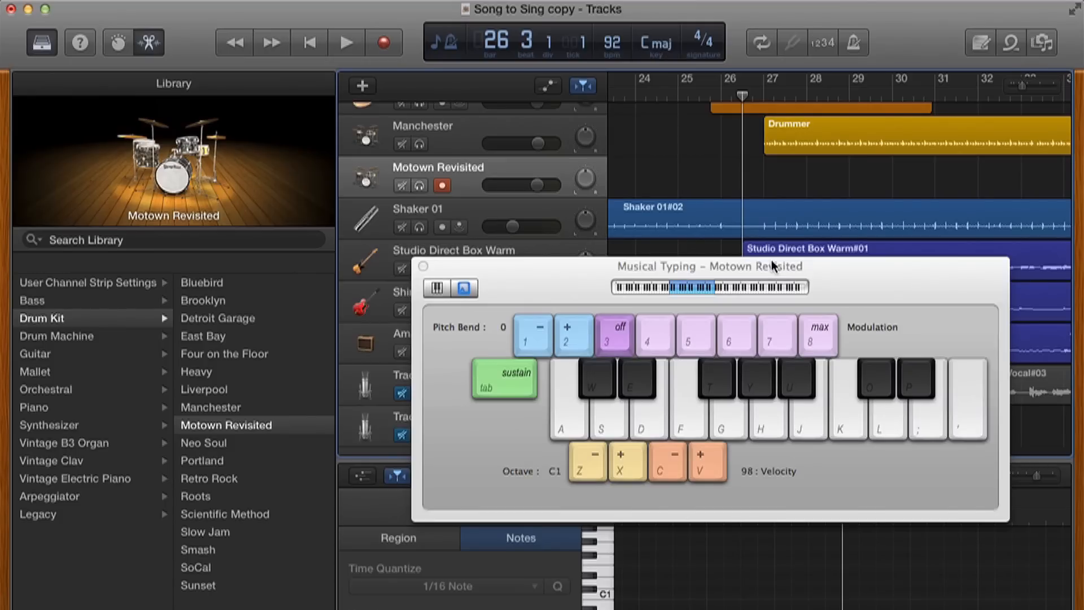
{"action": "mouse_move", "coordinate": [853, 50]}
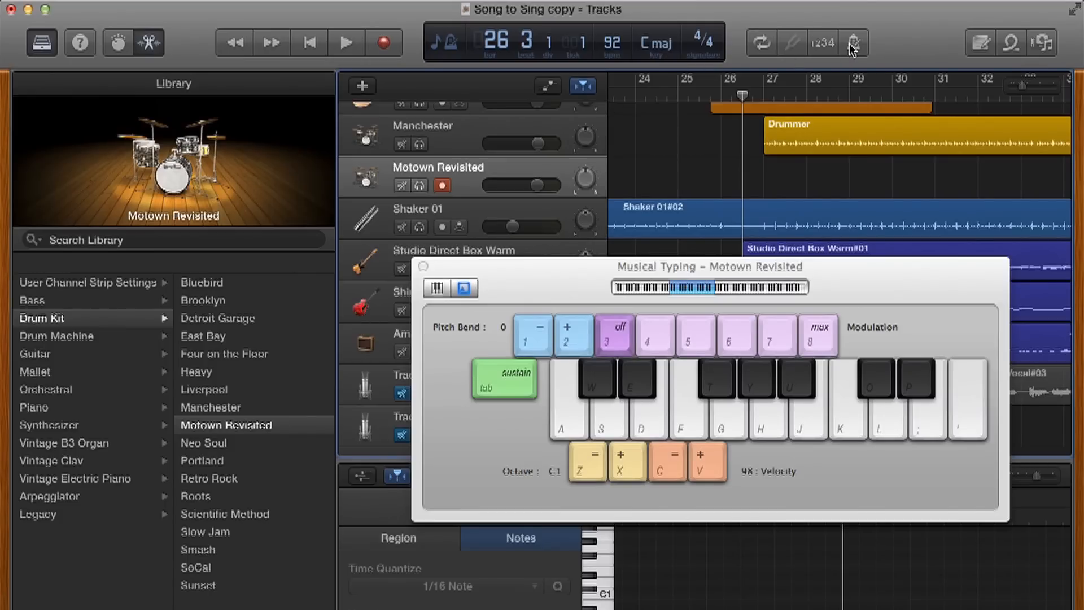
{"action": "left_click", "coordinate": [854, 43]}
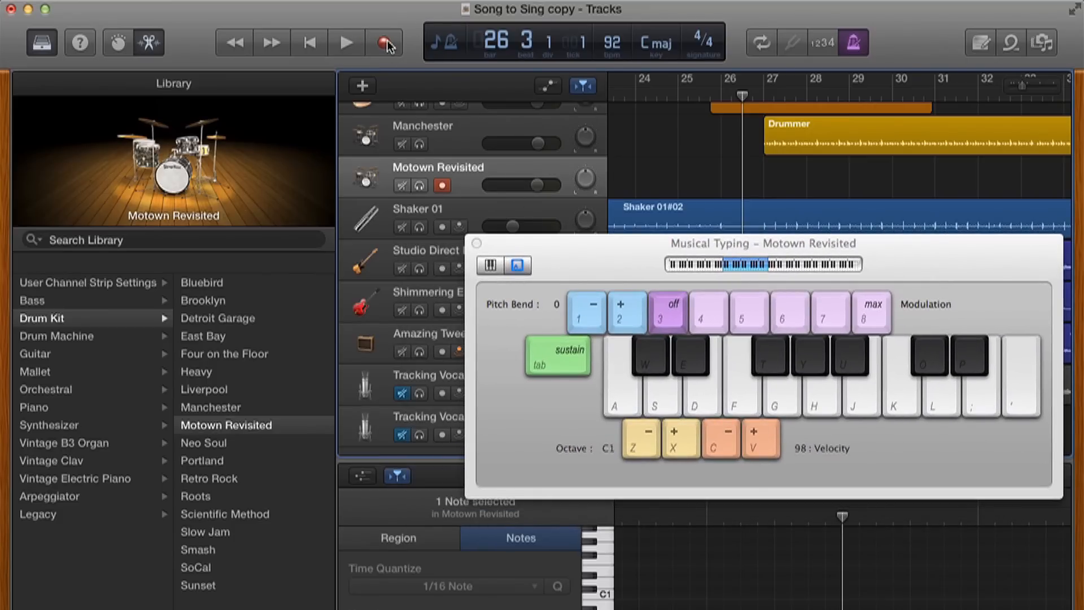
{"action": "left_click", "coordinate": [385, 42]}
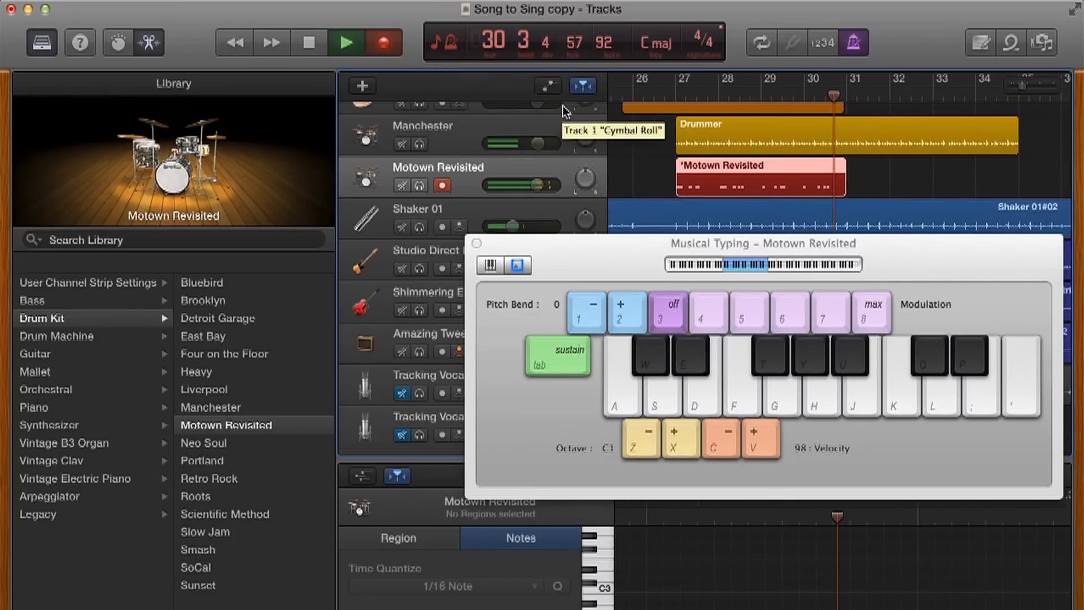
{"action": "left_click", "coordinate": [477, 243]}
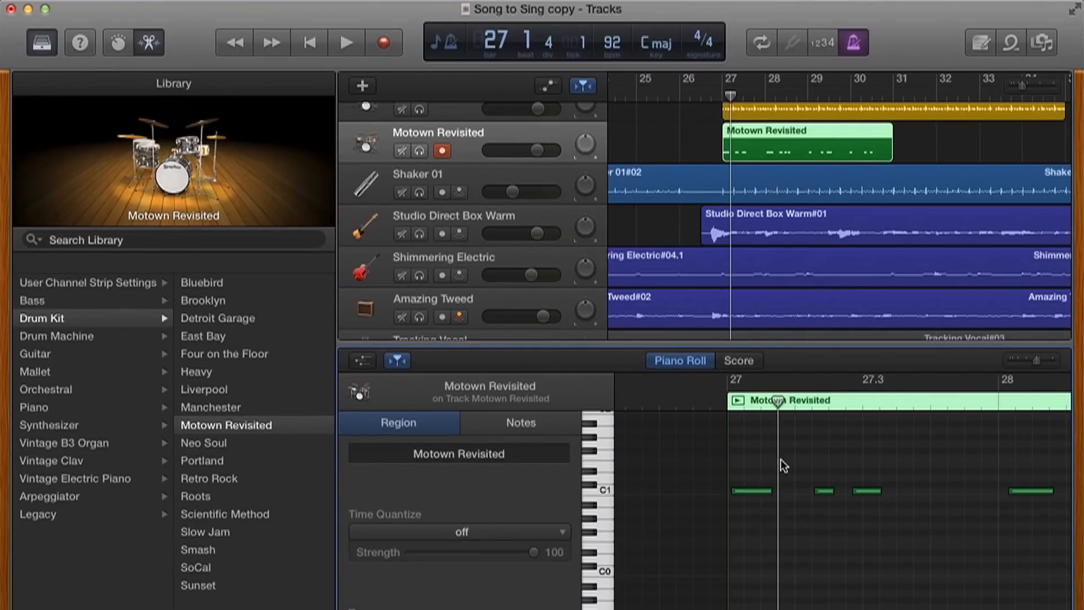
Quantize all Motown Revisited notes to 1/16 Note and audition the result.
{"action": "left_click", "coordinate": [520, 423]}
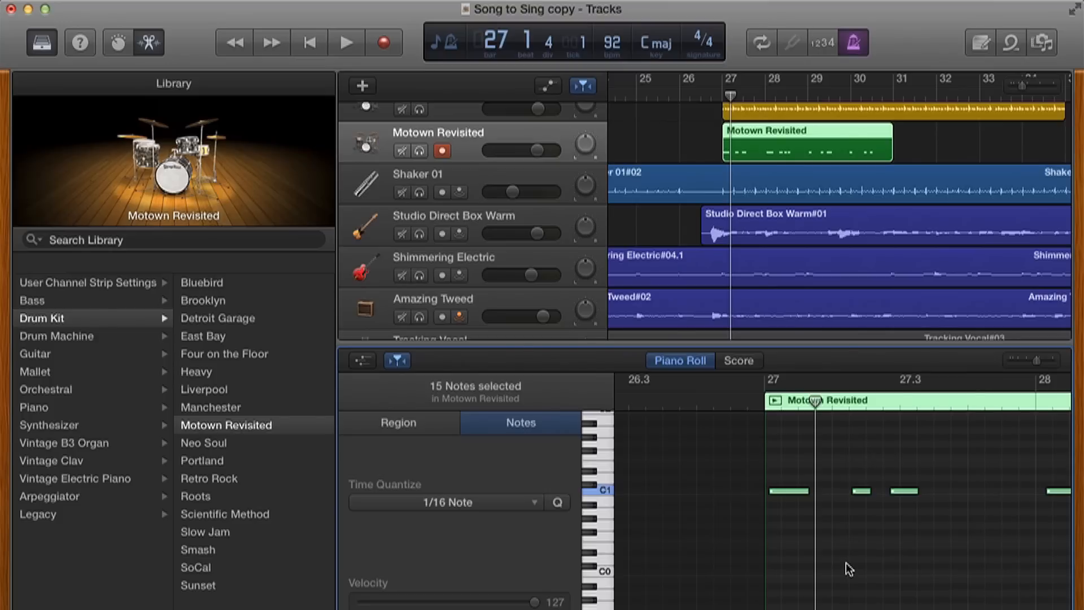
{"action": "mouse_move", "coordinate": [461, 509]}
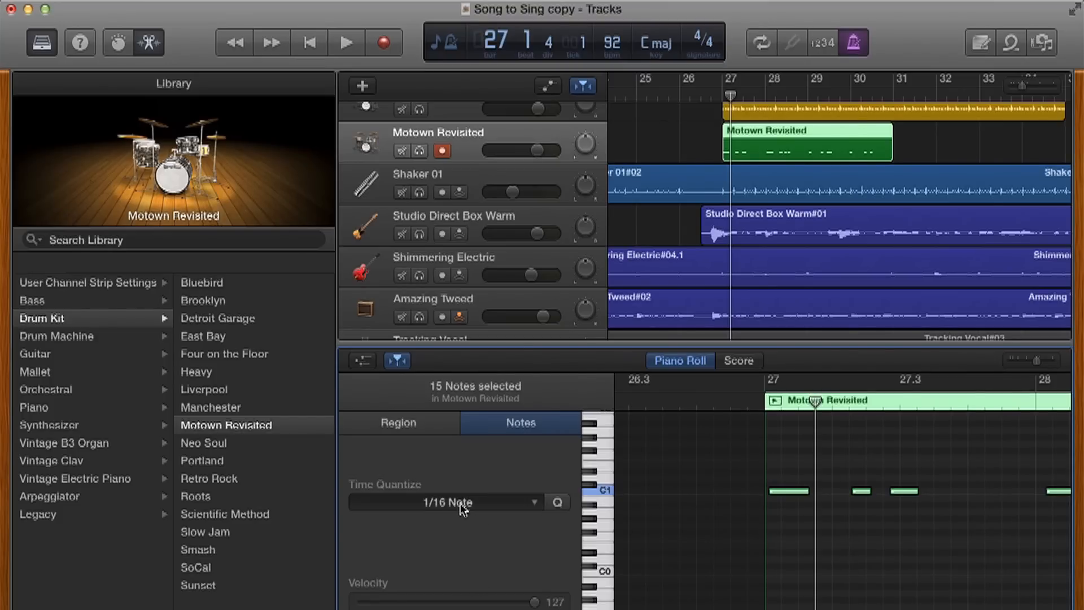
{"action": "left_click", "coordinate": [447, 502]}
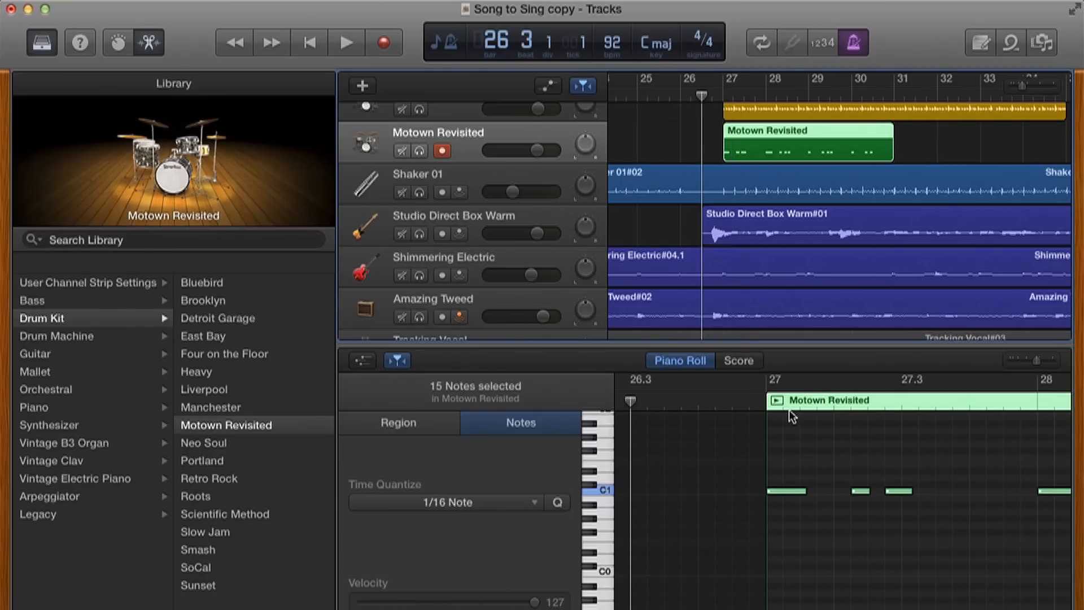
{"action": "left_click", "coordinate": [346, 43]}
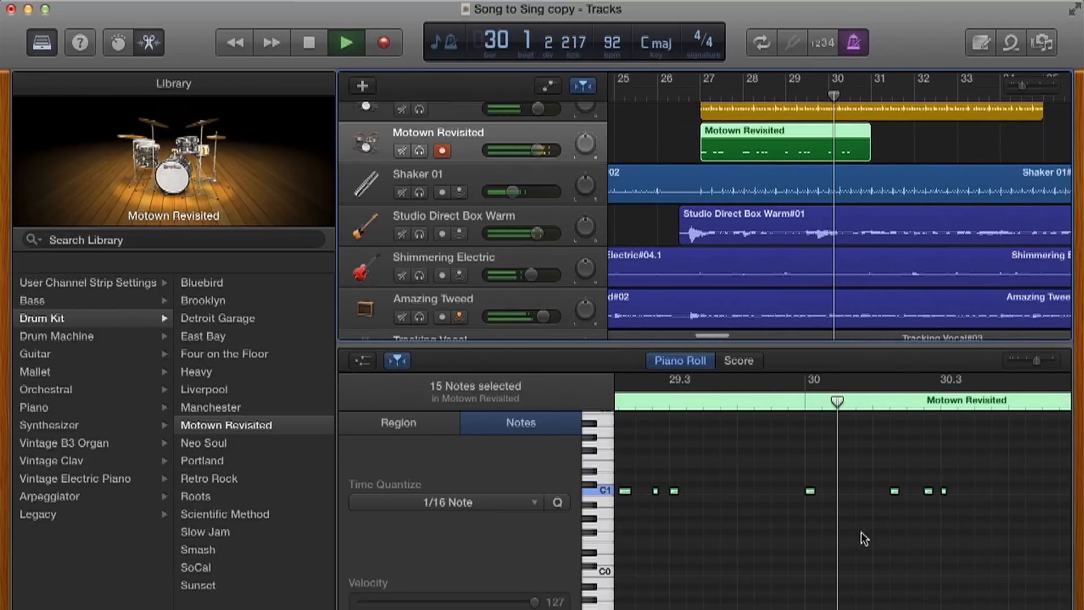
{"action": "left_click", "coordinate": [346, 43]}
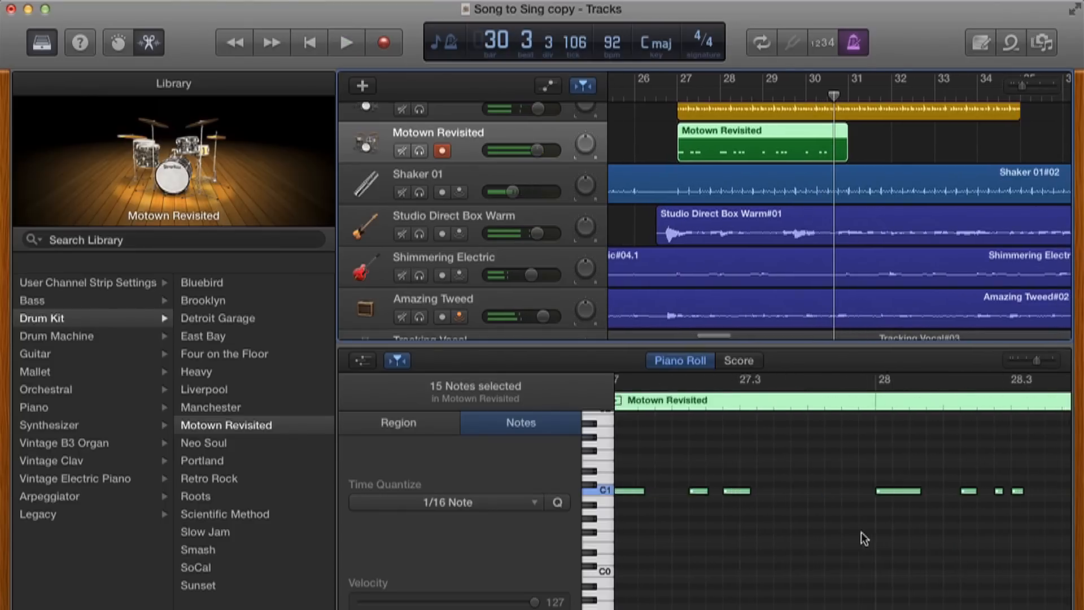
{"action": "left_click", "coordinate": [398, 422]}
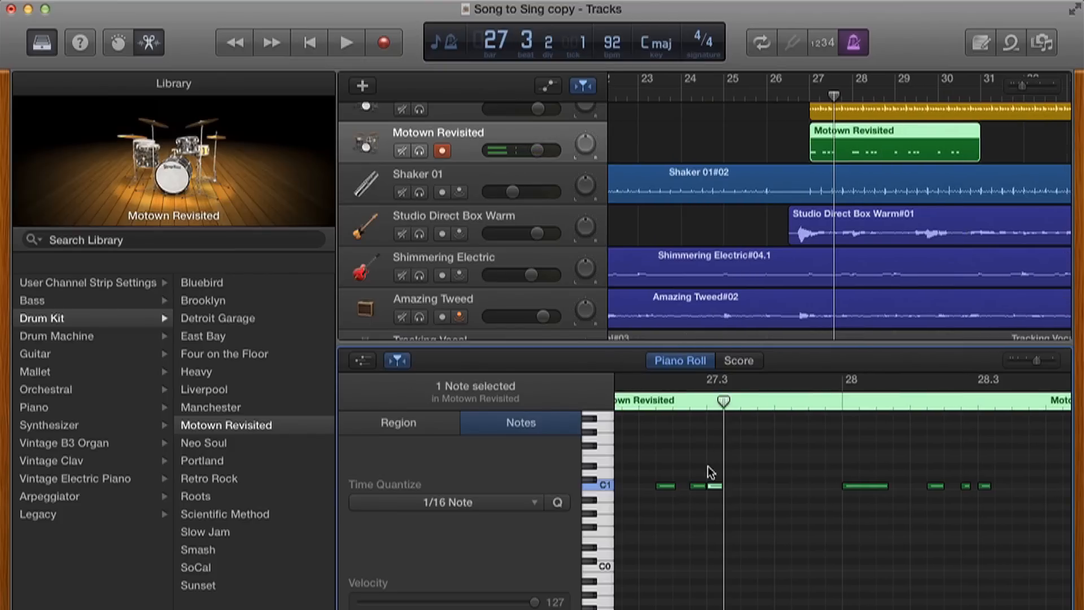
{"action": "left_click", "coordinate": [345, 42]}
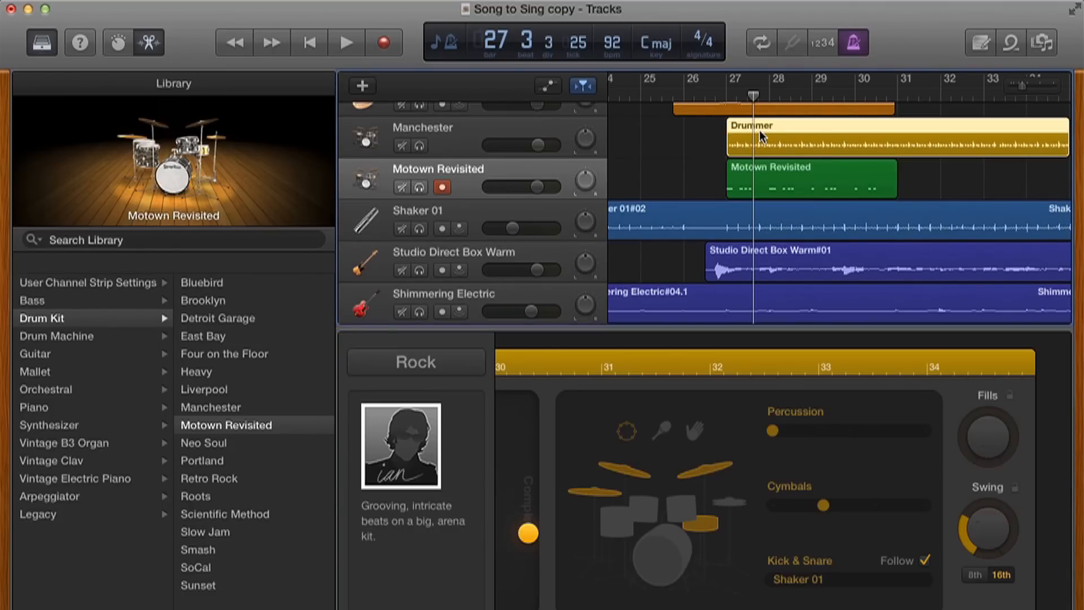
{"action": "mouse_move", "coordinate": [689, 447]}
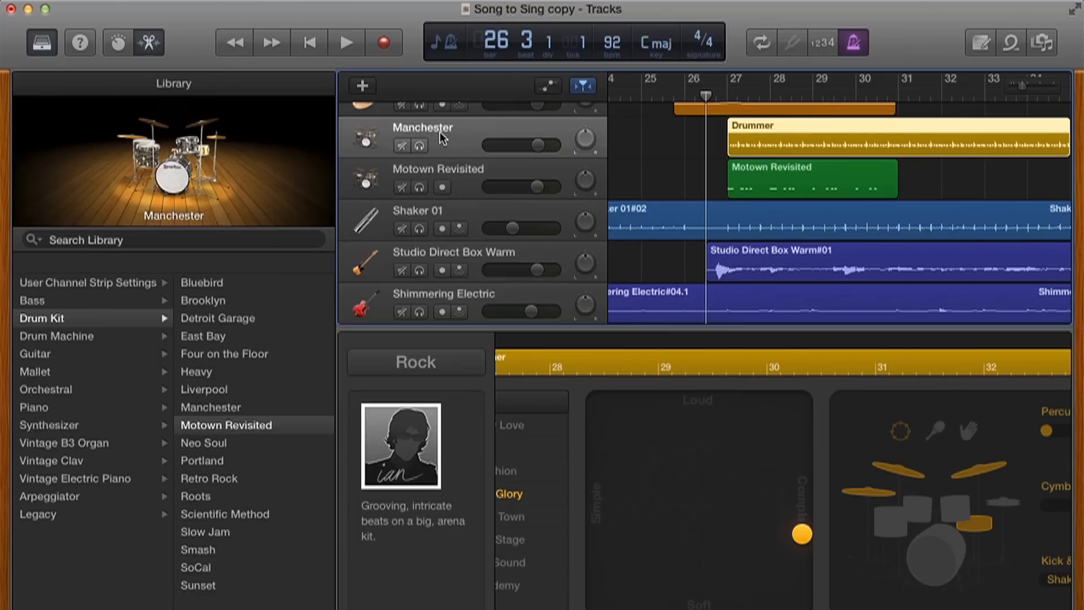
Raise the Manchester track's compressor gain to 7.0 dB, audition it, and close the plug-in.
{"action": "left_click", "coordinate": [210, 406]}
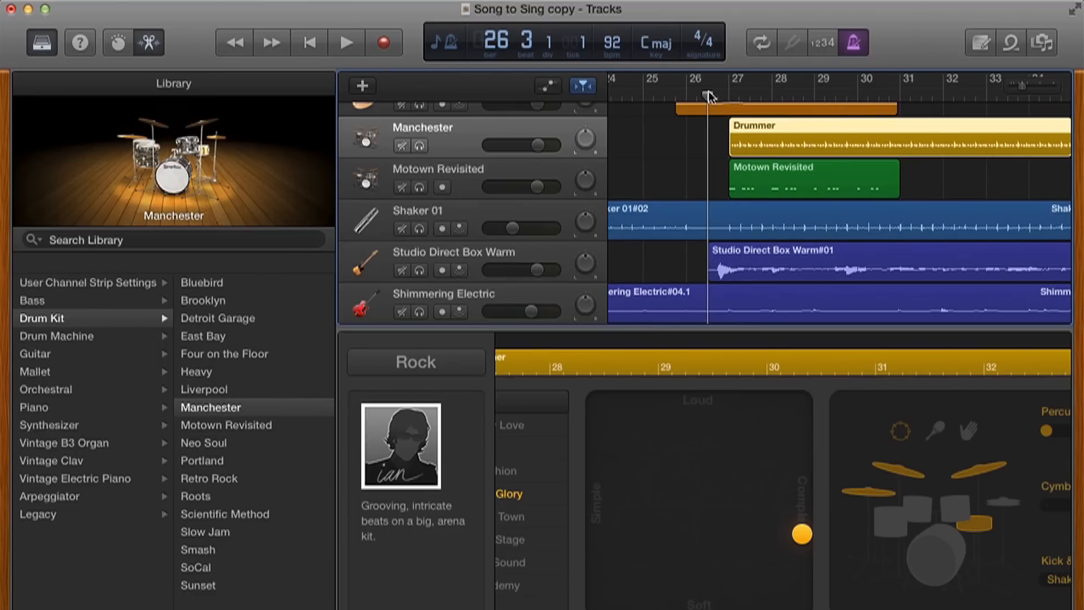
{"action": "mouse_move", "coordinate": [135, 56]}
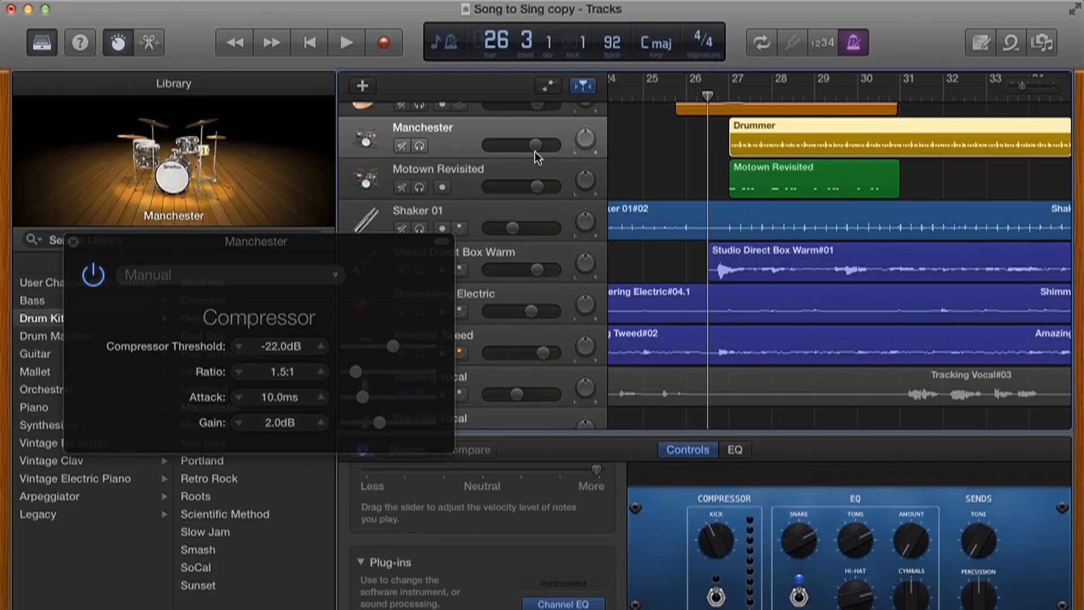
{"action": "mouse_move", "coordinate": [538, 150]}
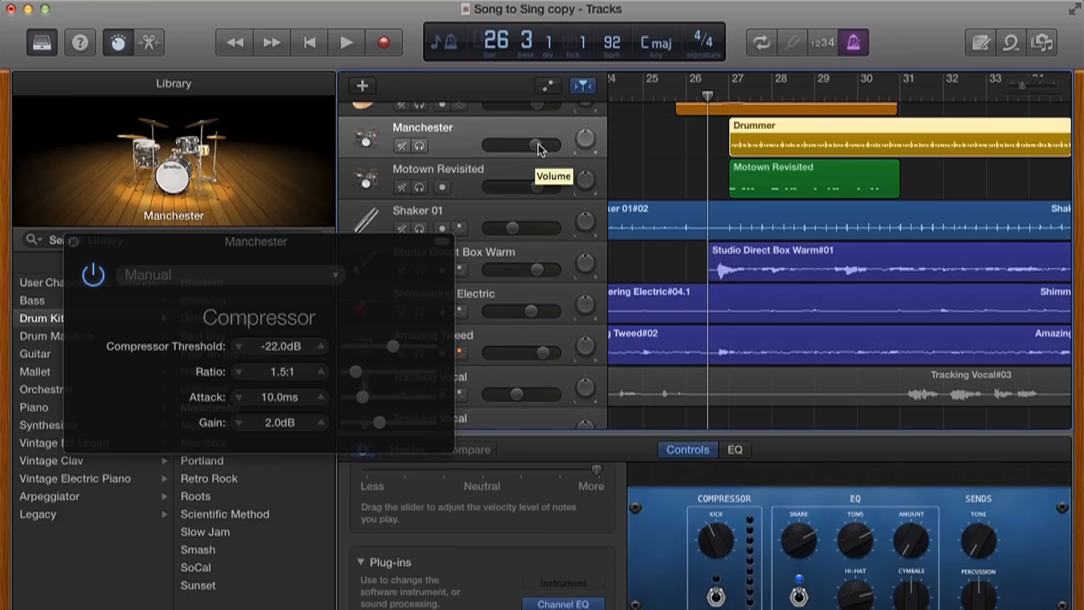
{"action": "mouse_move", "coordinate": [538, 155]}
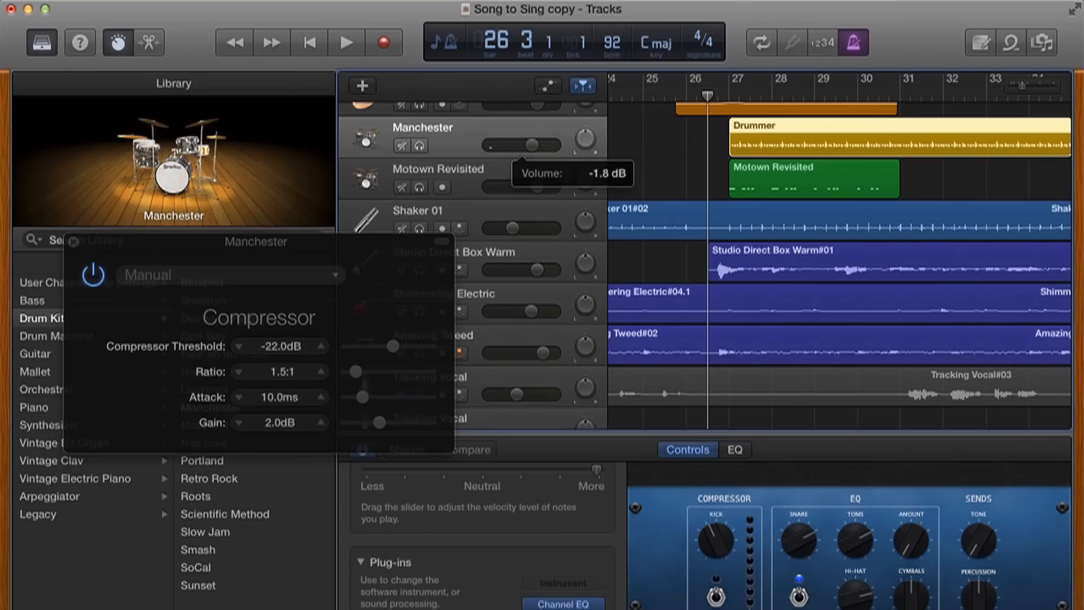
{"action": "mouse_move", "coordinate": [344, 252]}
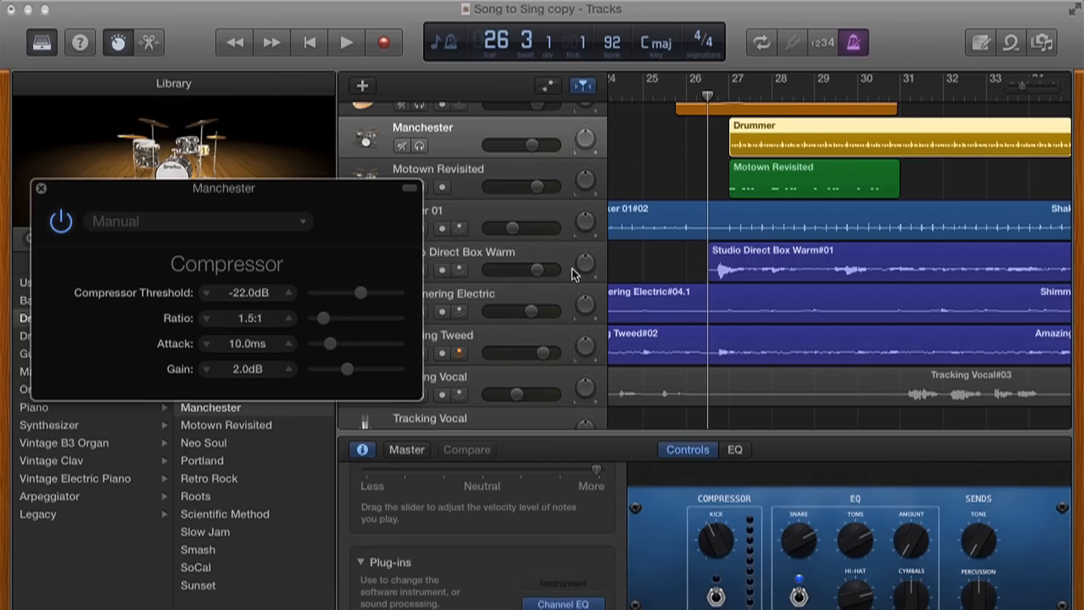
{"action": "mouse_move", "coordinate": [719, 88]}
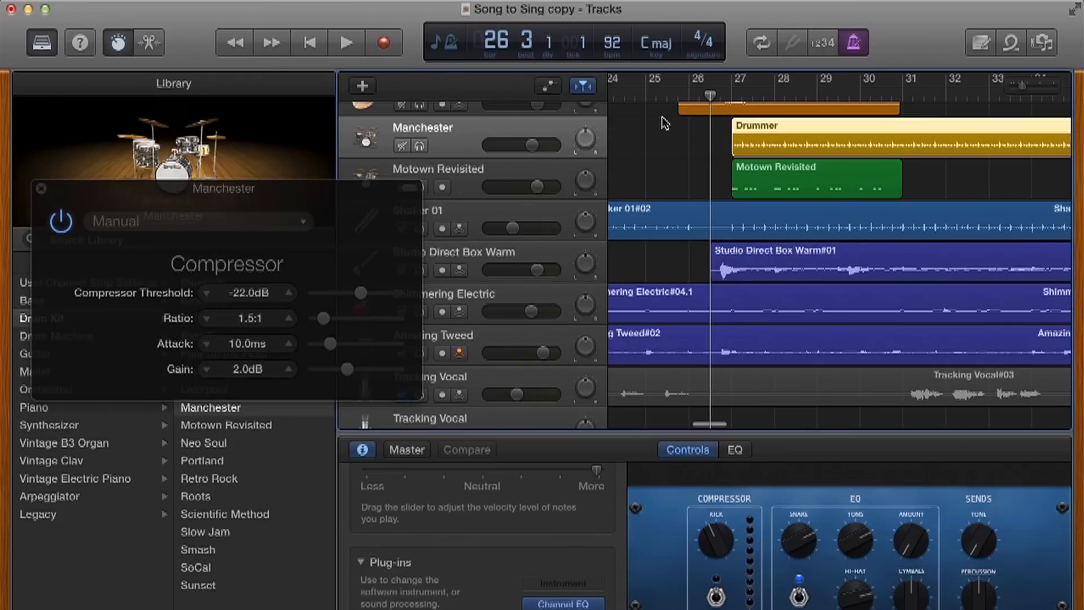
{"action": "left_click", "coordinate": [345, 42]}
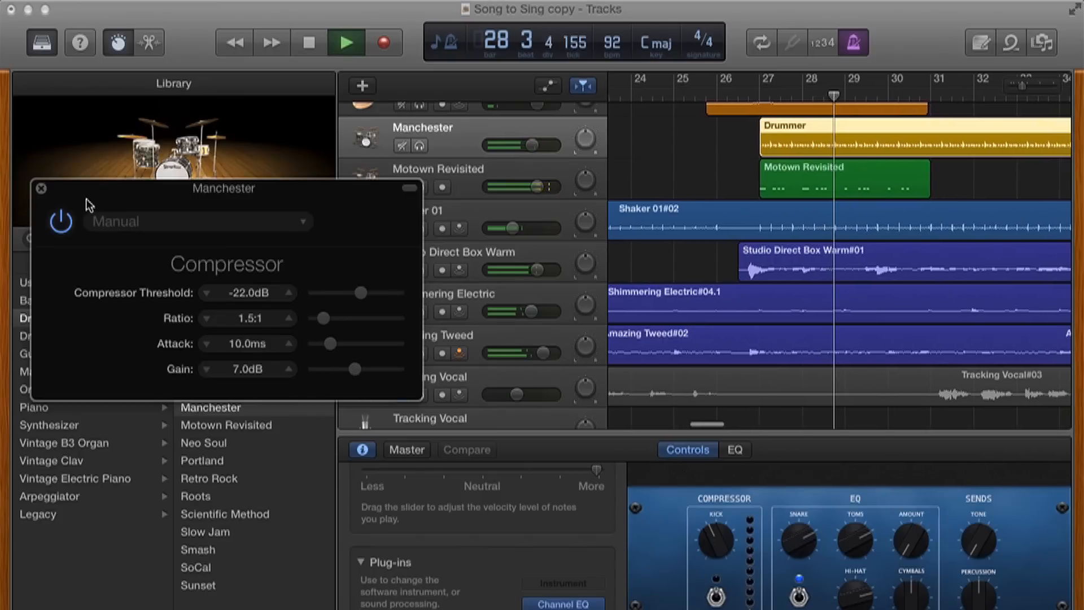
{"action": "left_click", "coordinate": [308, 43]}
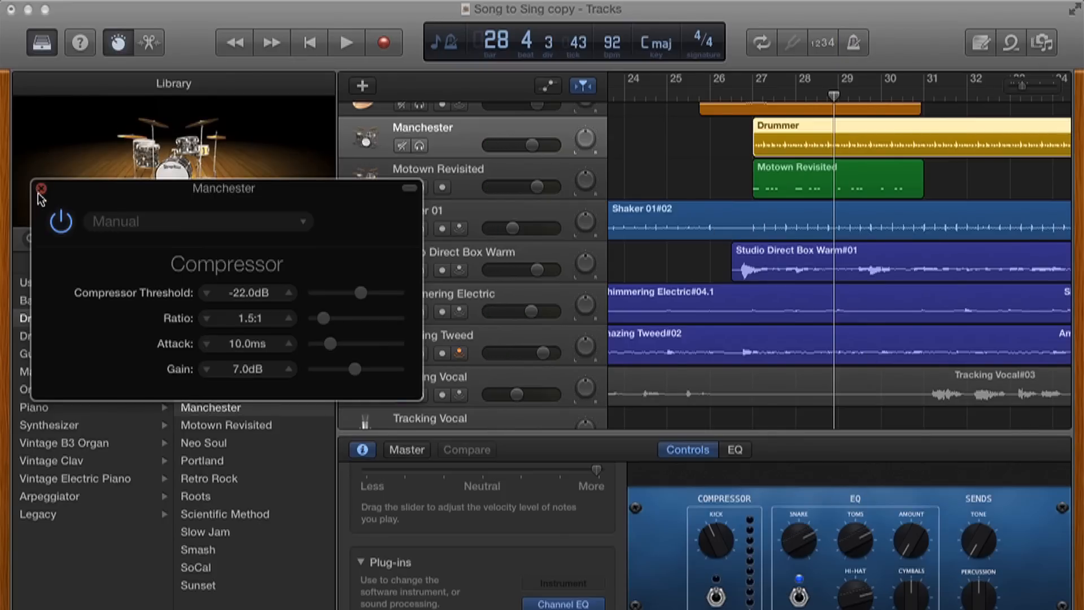
{"action": "left_click", "coordinate": [40, 188]}
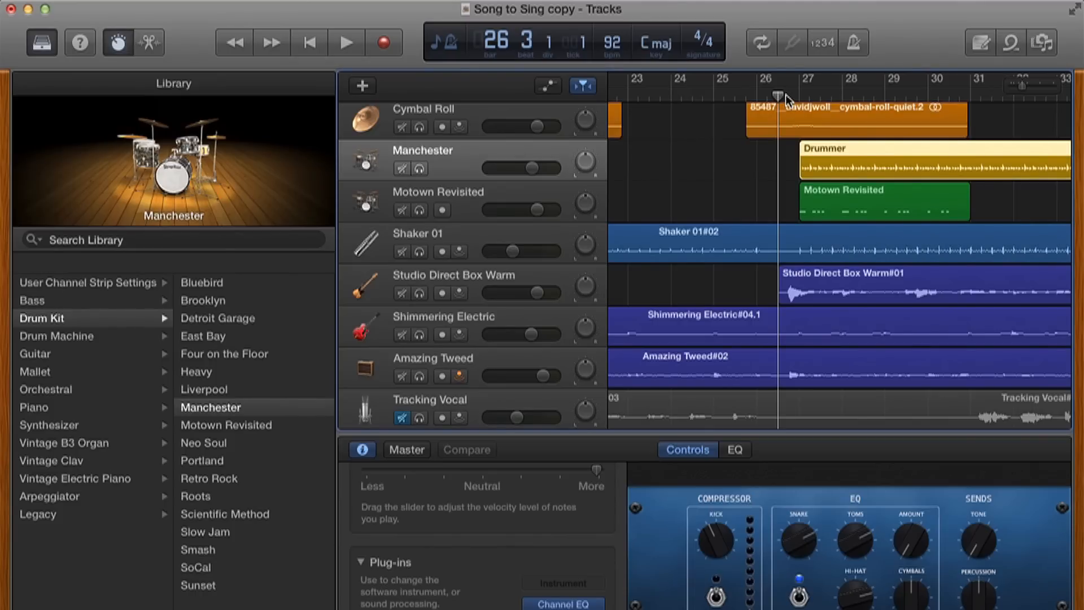
{"action": "scroll", "scroll_direction": "right", "scroll_amount": 3}
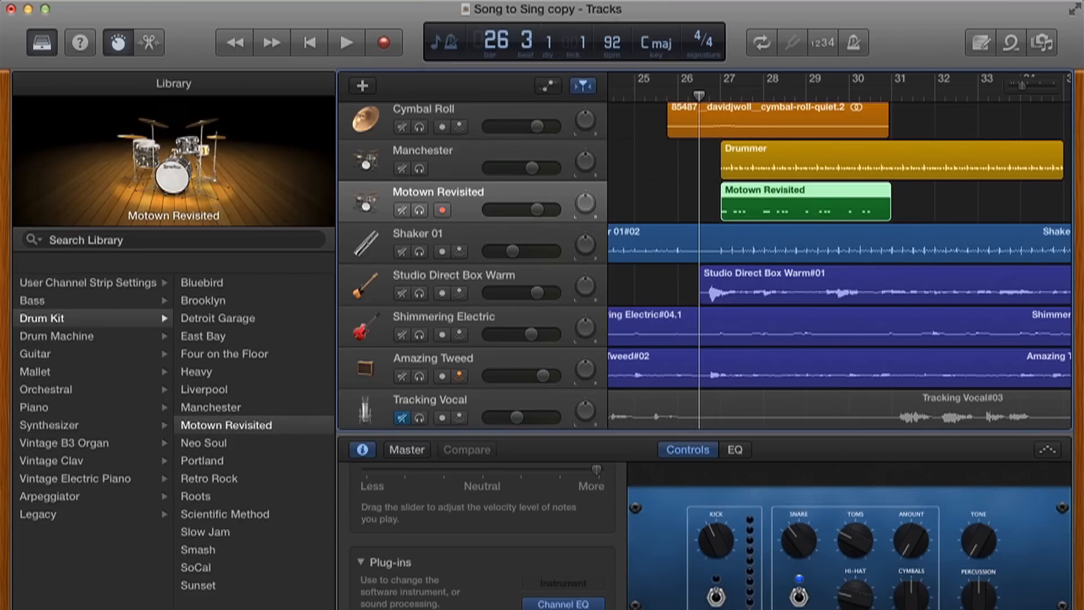
{"action": "mouse_move", "coordinate": [760, 278]}
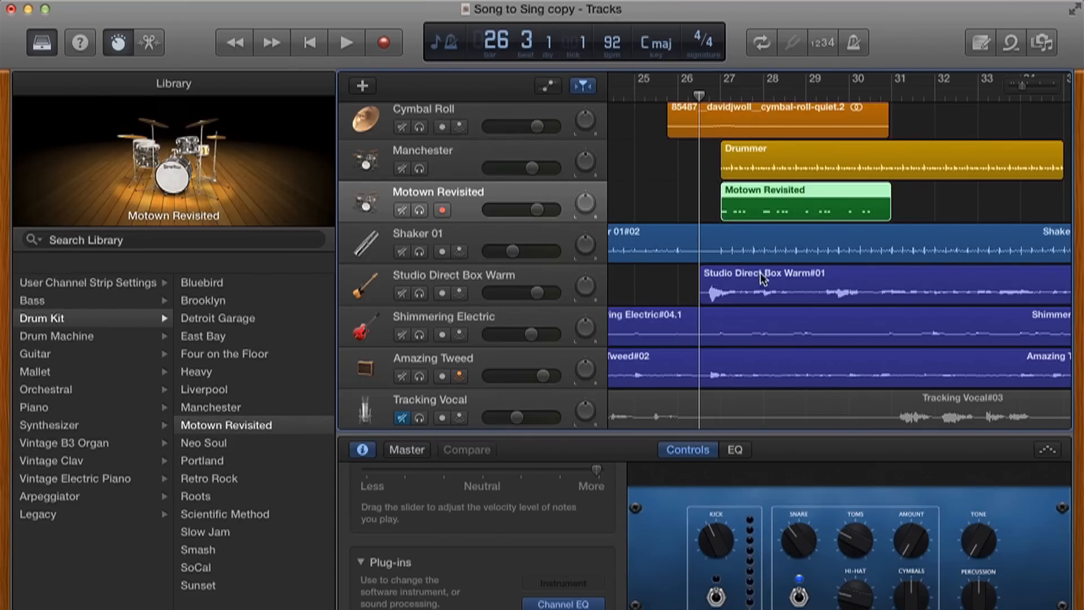